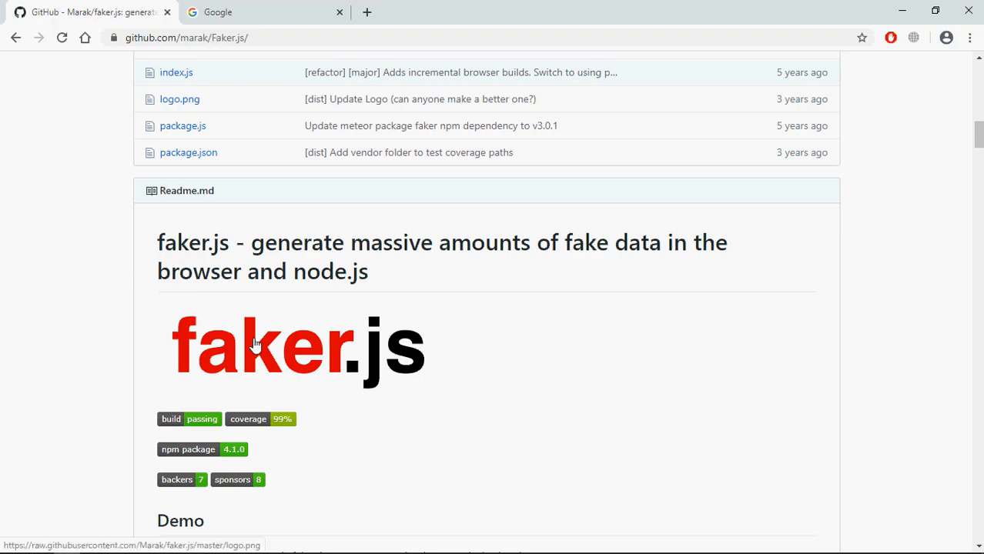
Step: Browse the faker.js API methods, highlighting the address group
scroll(down, 3)
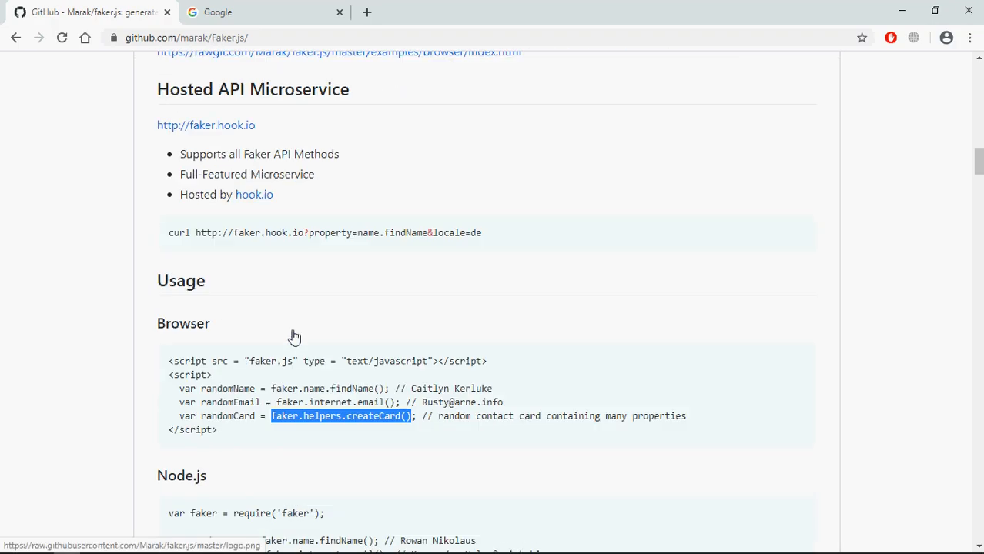
scroll(down, 3)
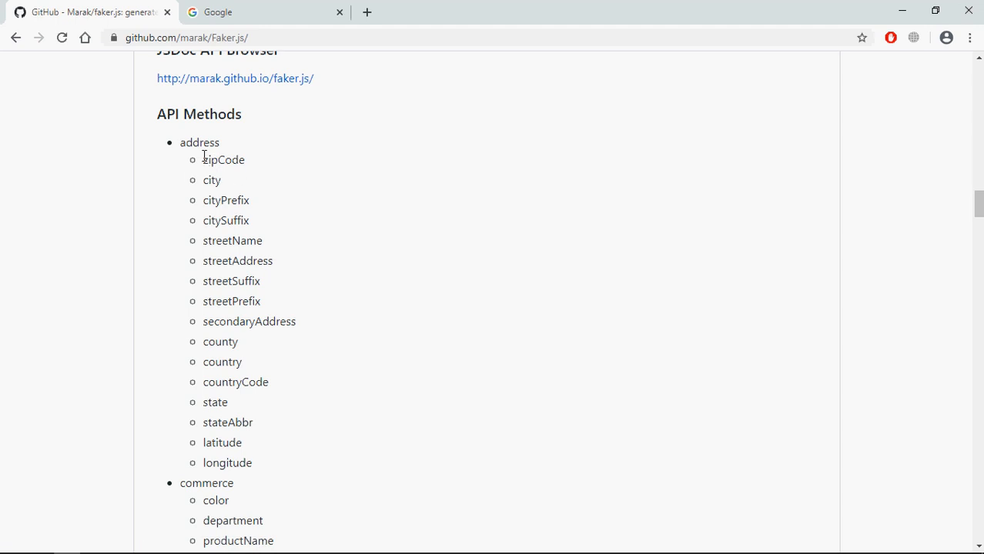
double_click(199, 142)
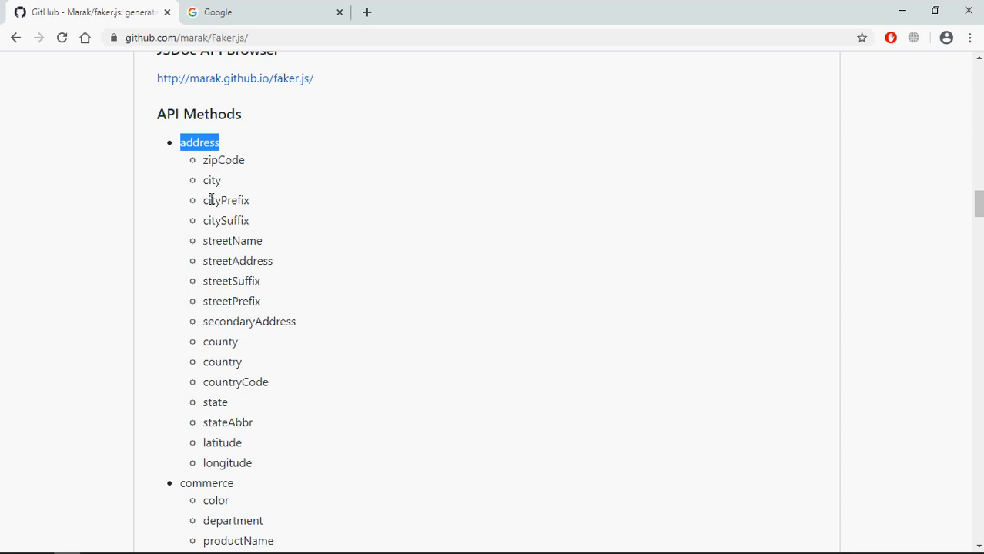
scroll(up, 3)
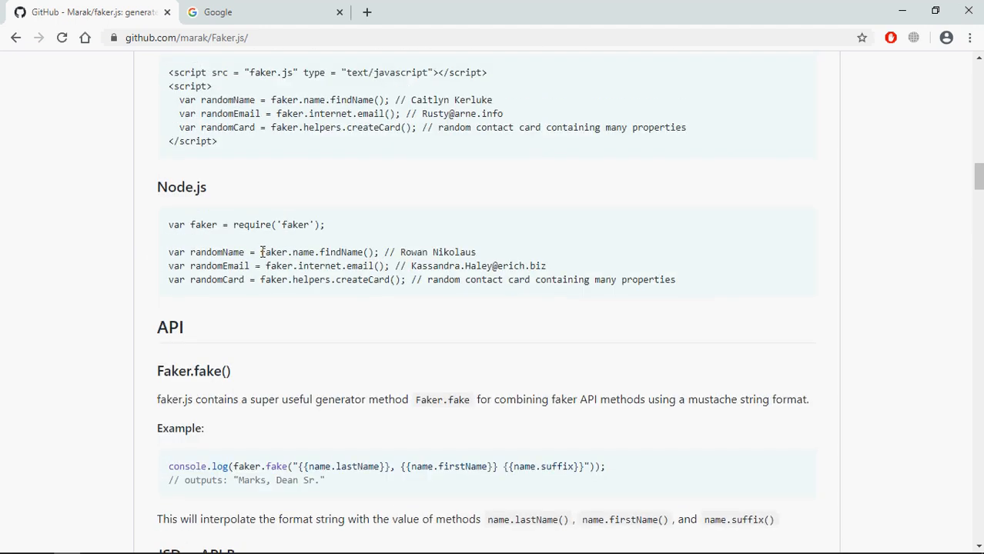
mouse_move(265, 265)
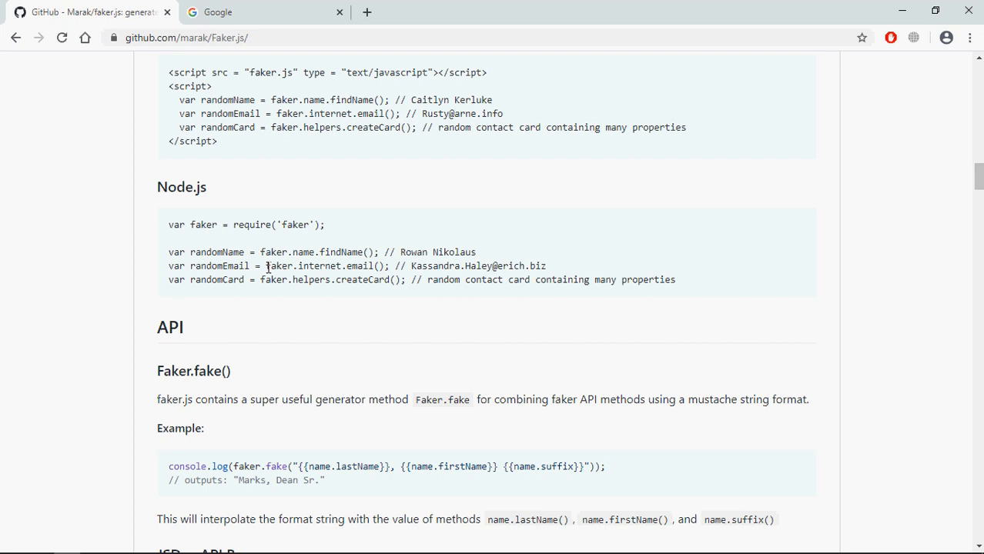
scroll(down, 3)
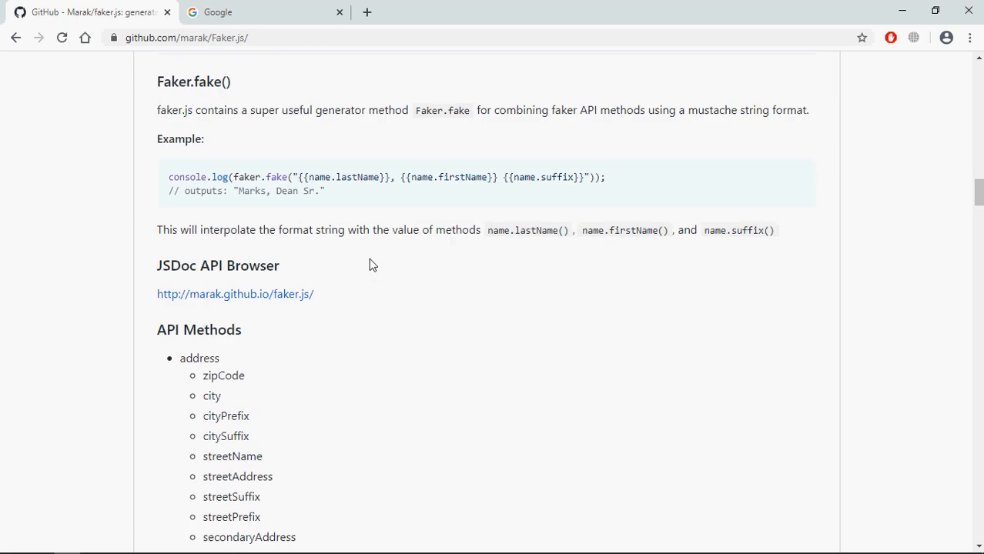
scroll(down, 3)
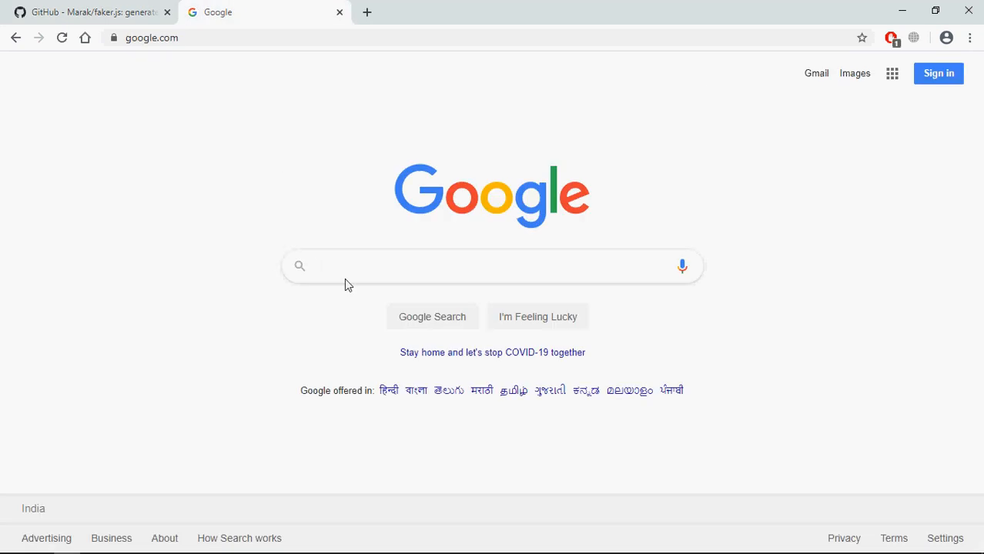
Step: Search Google for cdnjs, find faker.js on cdnjs.com and copy the Faker 3.1.0 faker.min.js link
text(cdnjs)
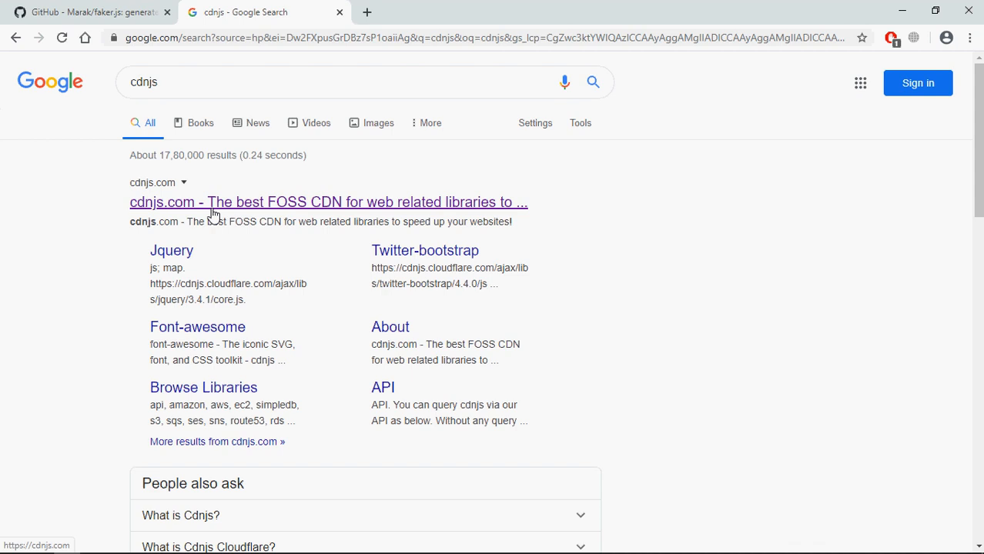
click(330, 202)
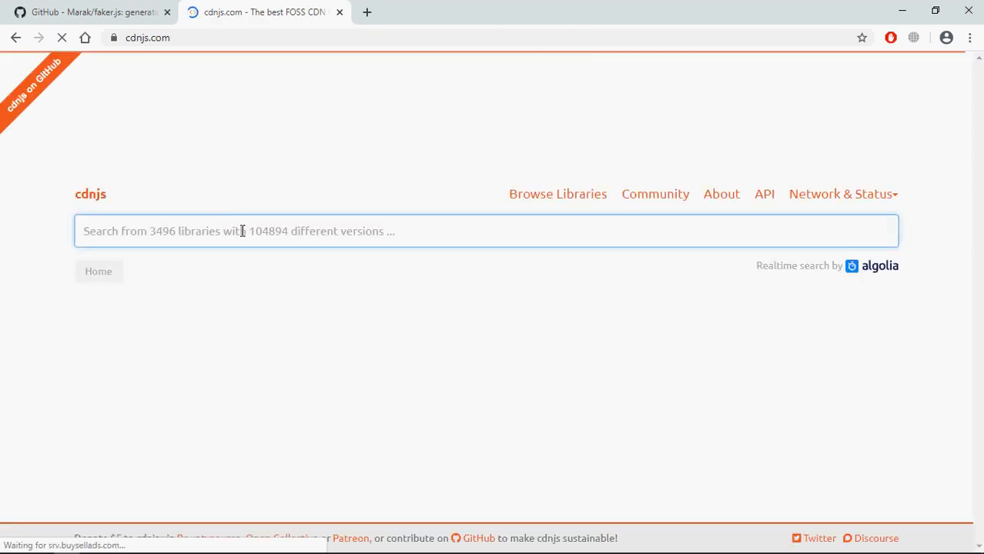
text(faker.js)
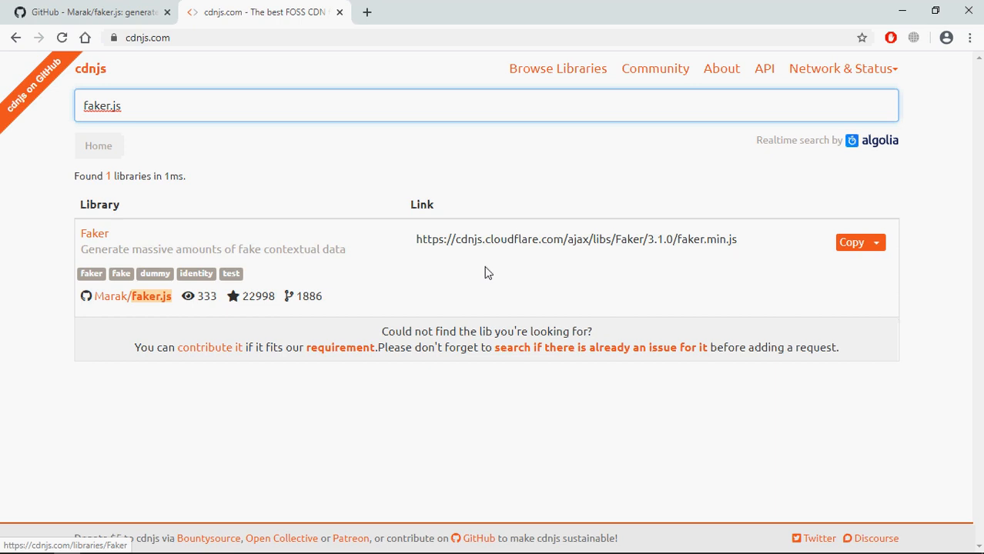
click(850, 242)
text(s)
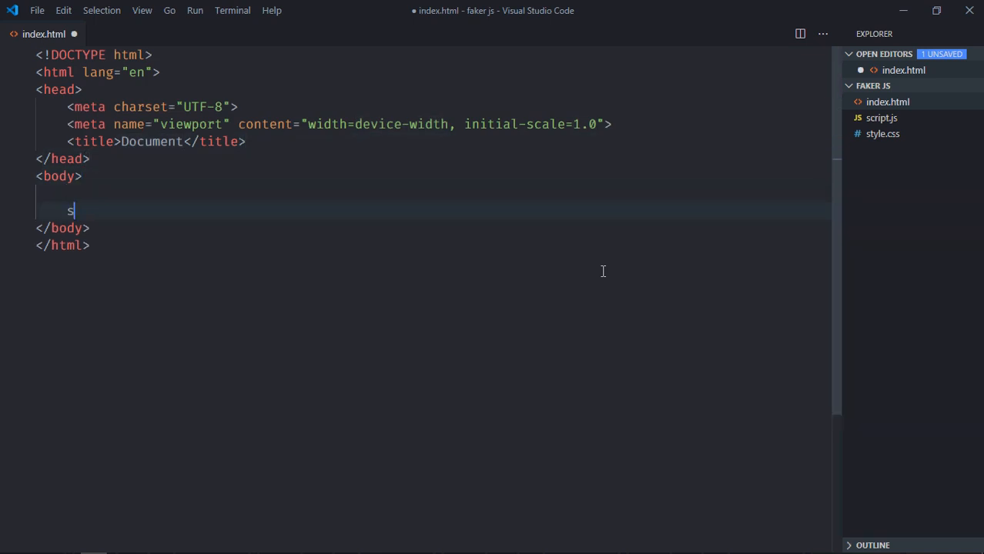
Step: Add script tags in index.html loading faker.min.js 3.1.0 from cdnjs and script.js
text(cri)
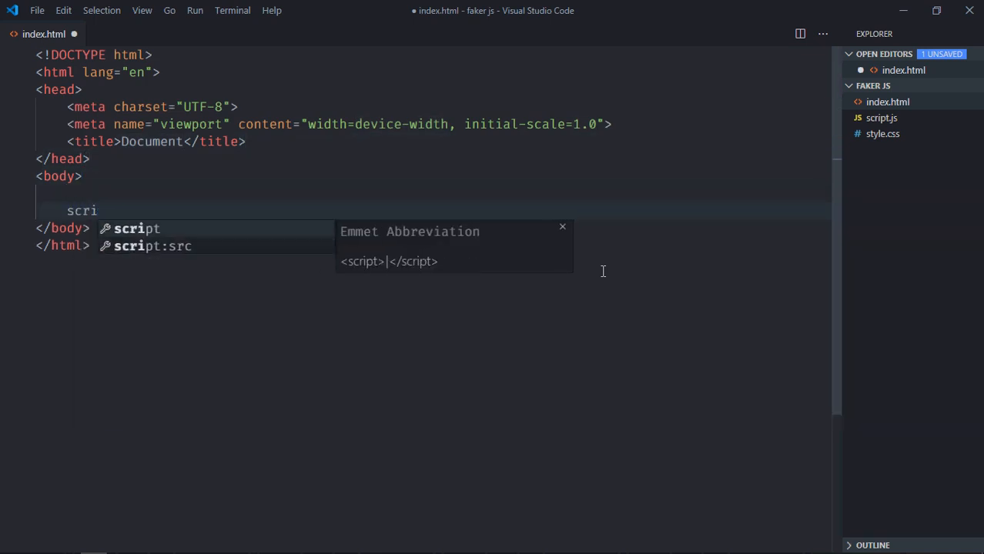
key(Tab)
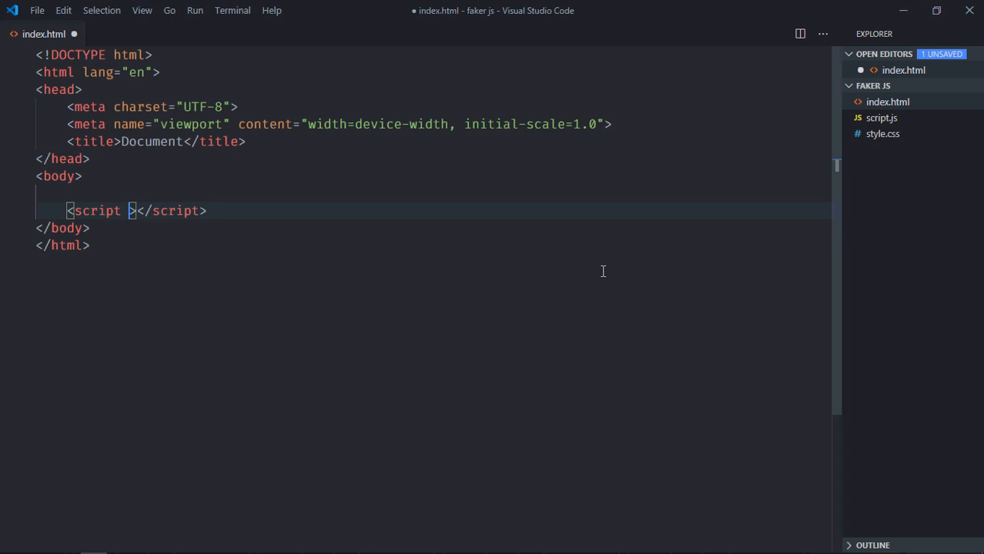
text(src="https://cdnjs.cloudflare.com/ajax/libs/Faker/3.1.0/faker.min.js")
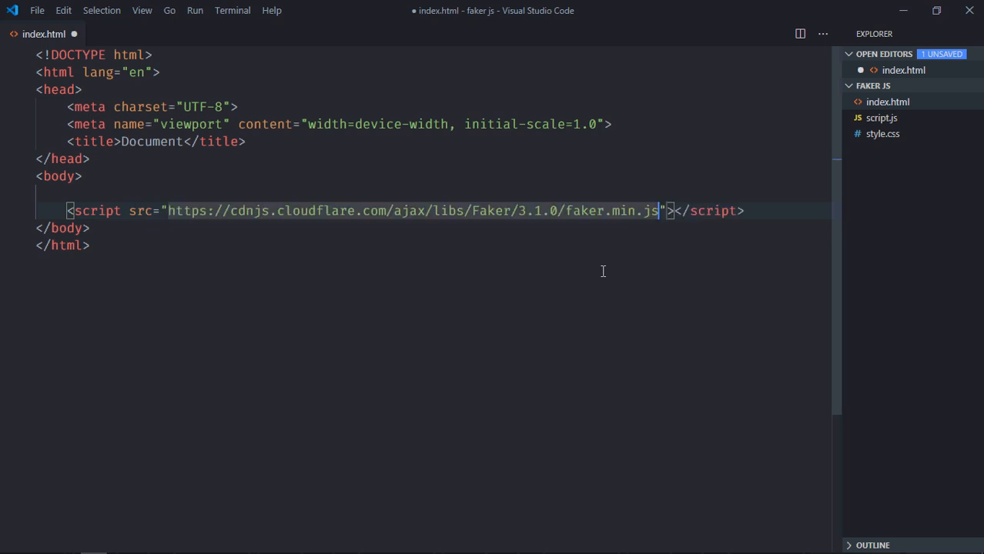
text(script src="script.js"></script>)
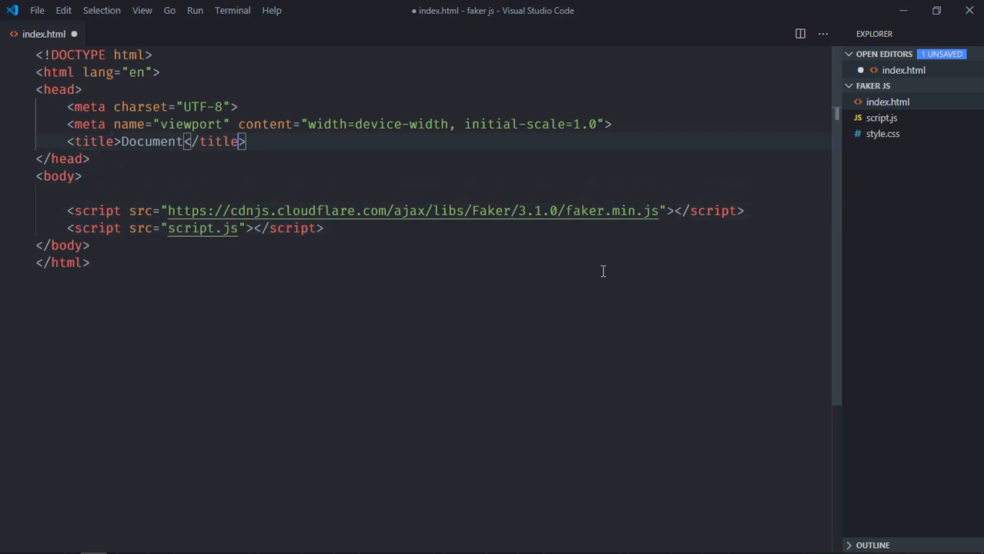
Step: Link the style.css stylesheet in the page head
text(l)
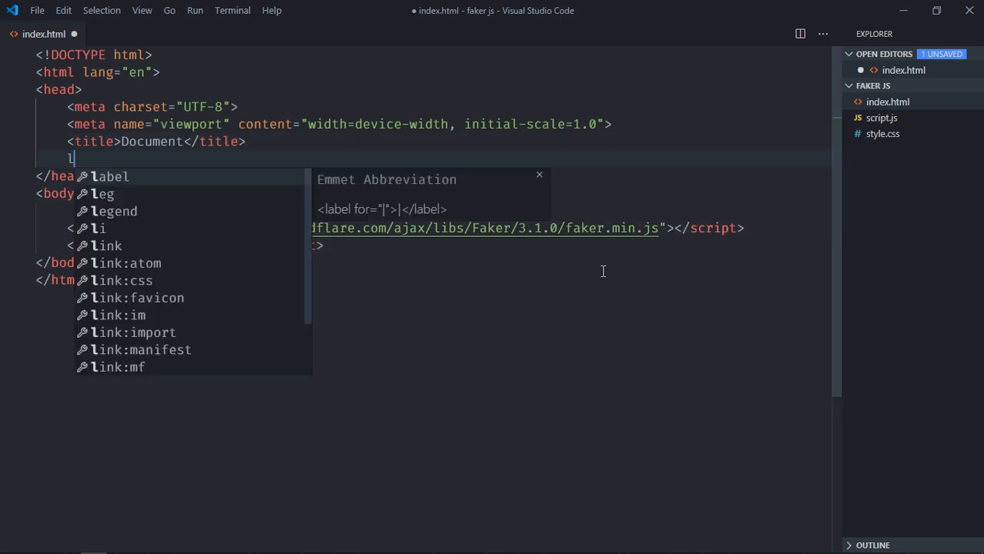
key(Tab)
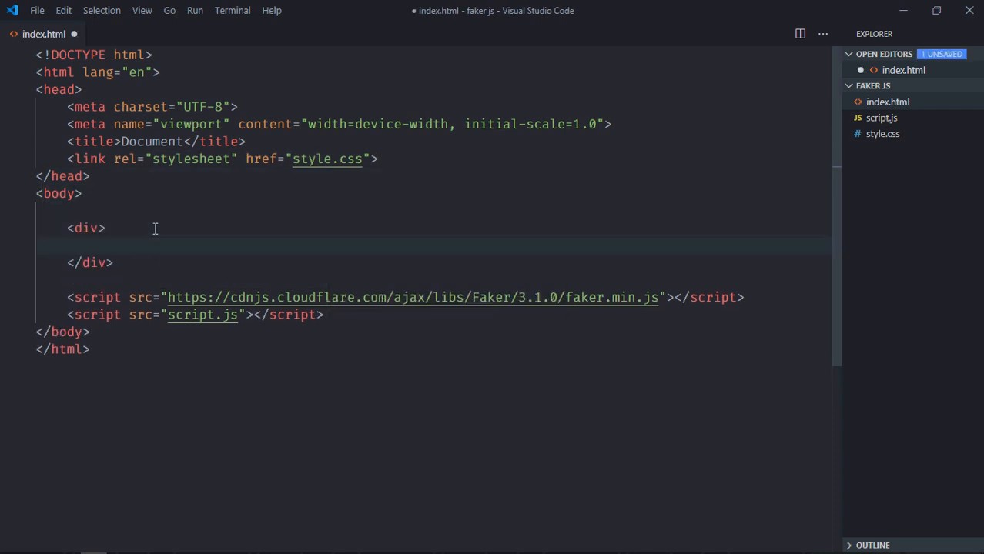
Step: Add text inputs with ids name and email and placeholders 'Enter Name' and 'Enter Email'
text(<input type="text">)
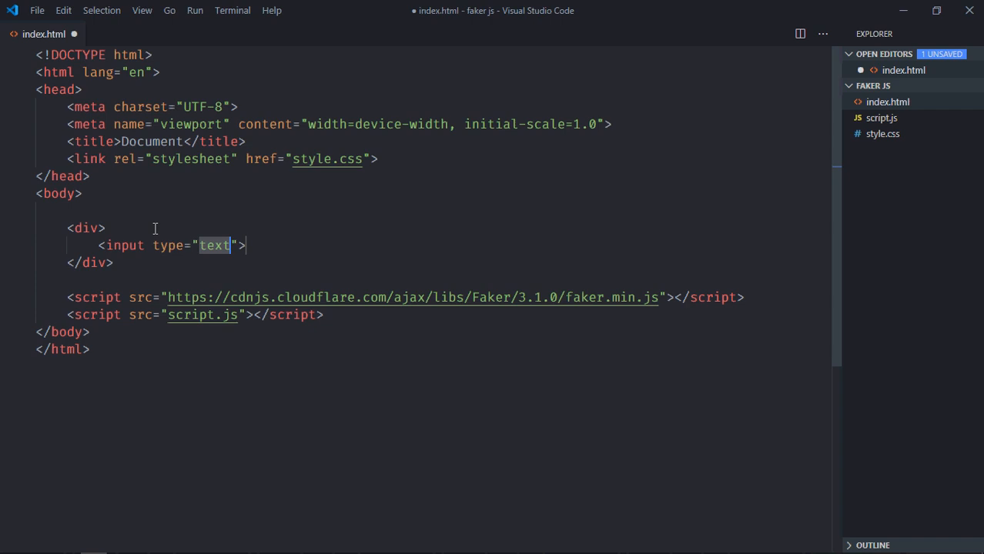
text(" ")
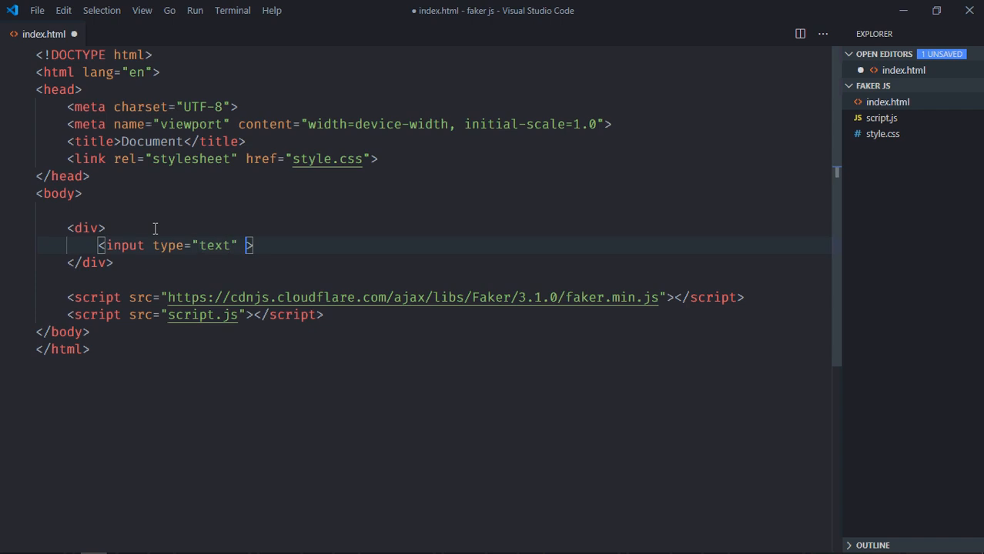
text(n)
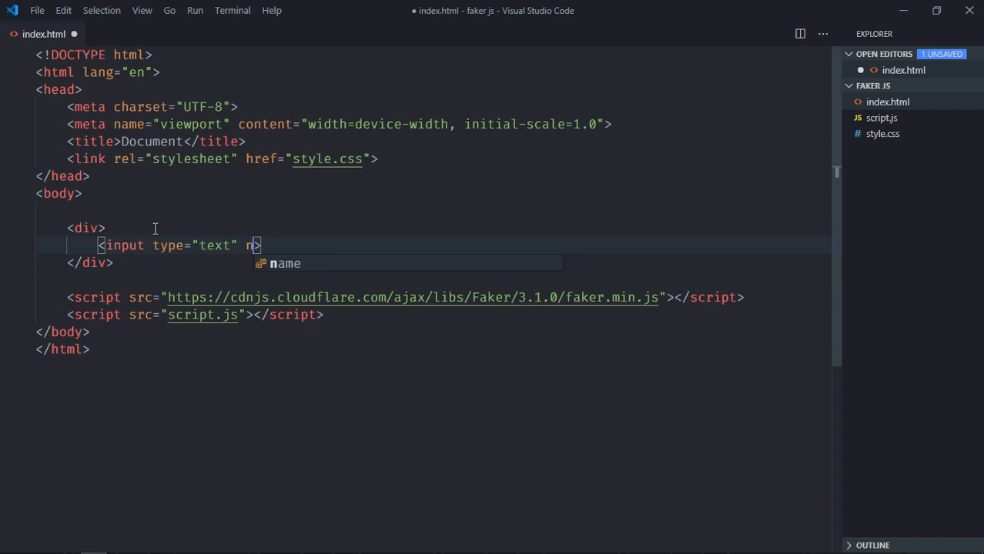
text(id=")
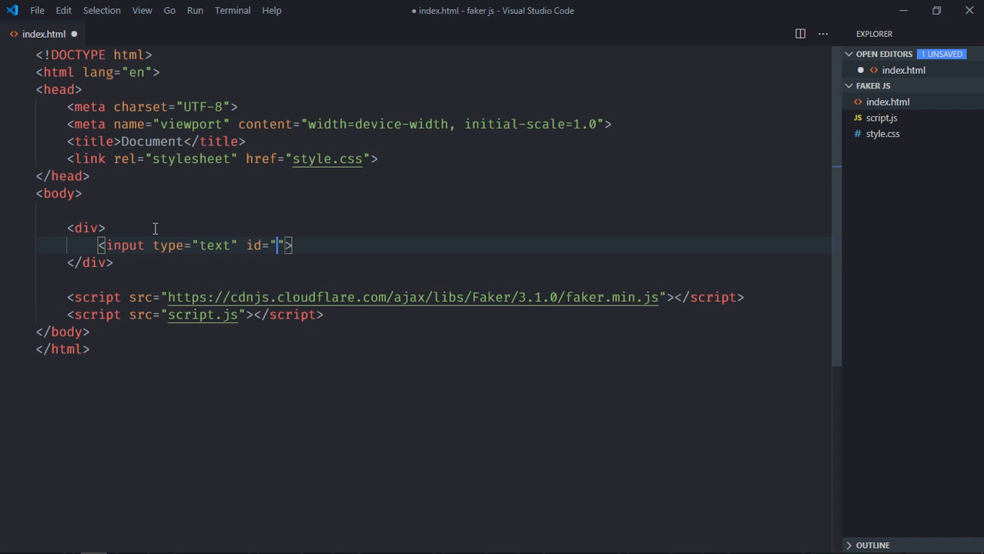
text(name" placeholder="E)
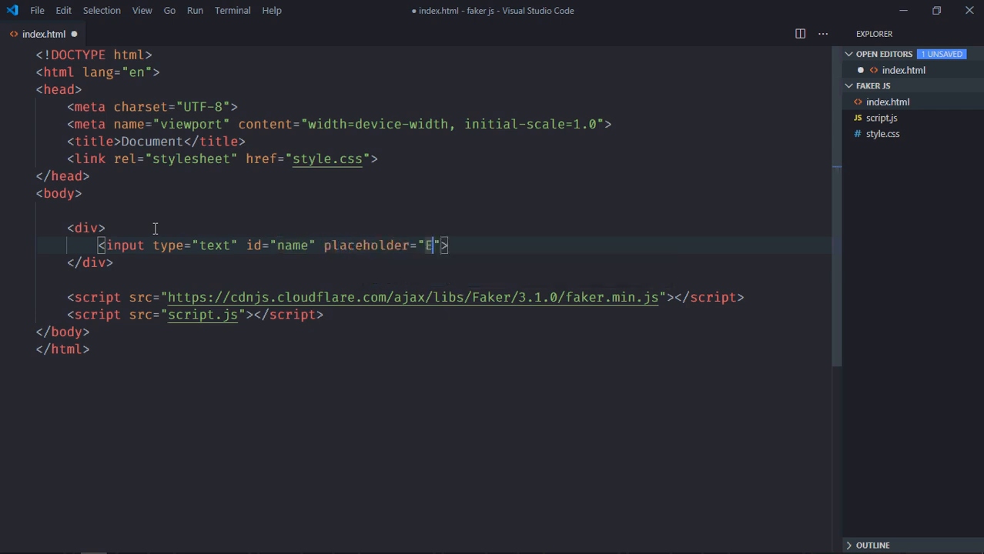
text(nter Name)
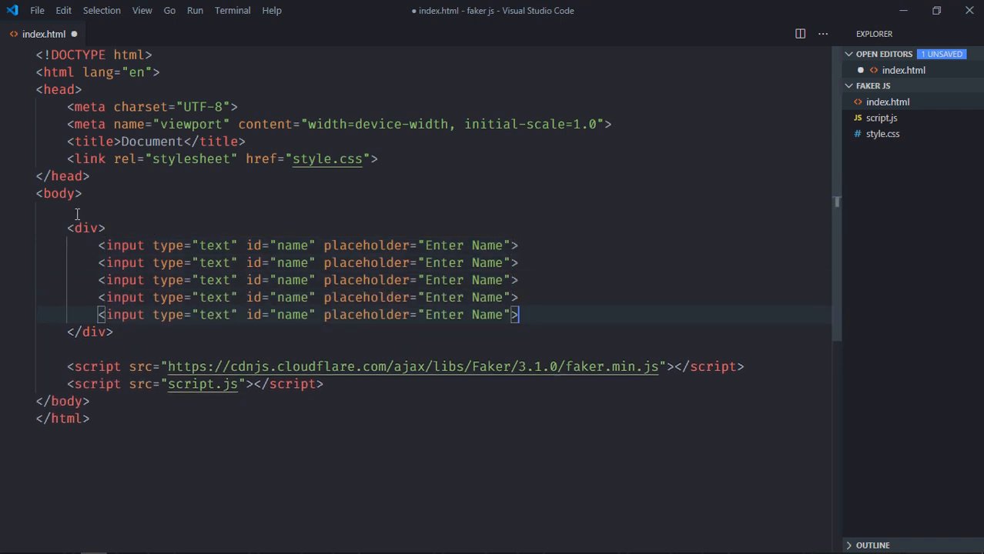
text(email)
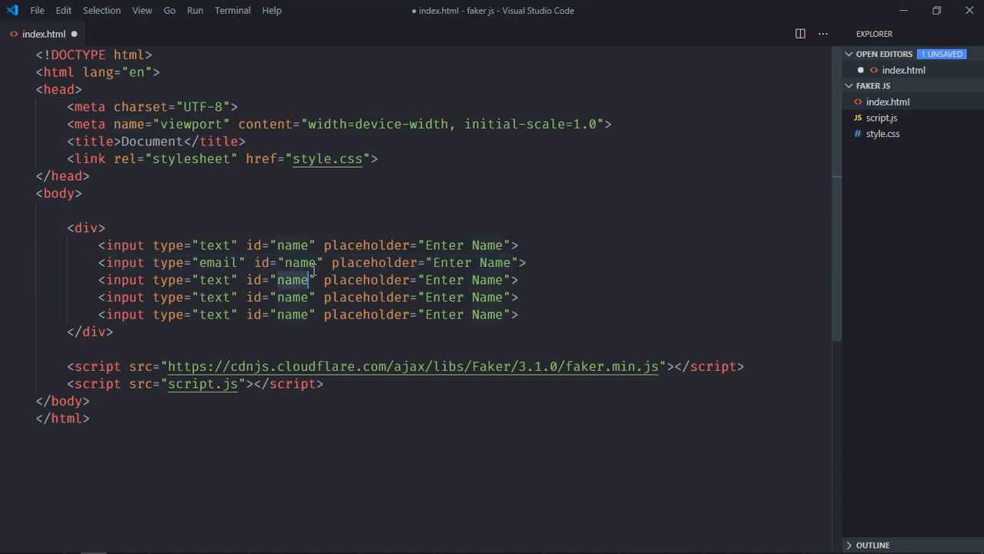
text(email)
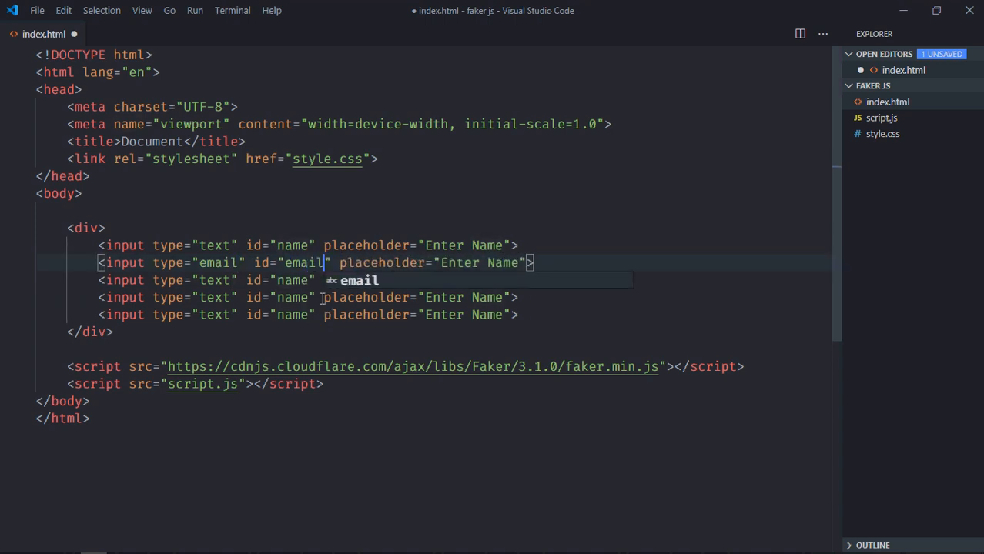
text(E)
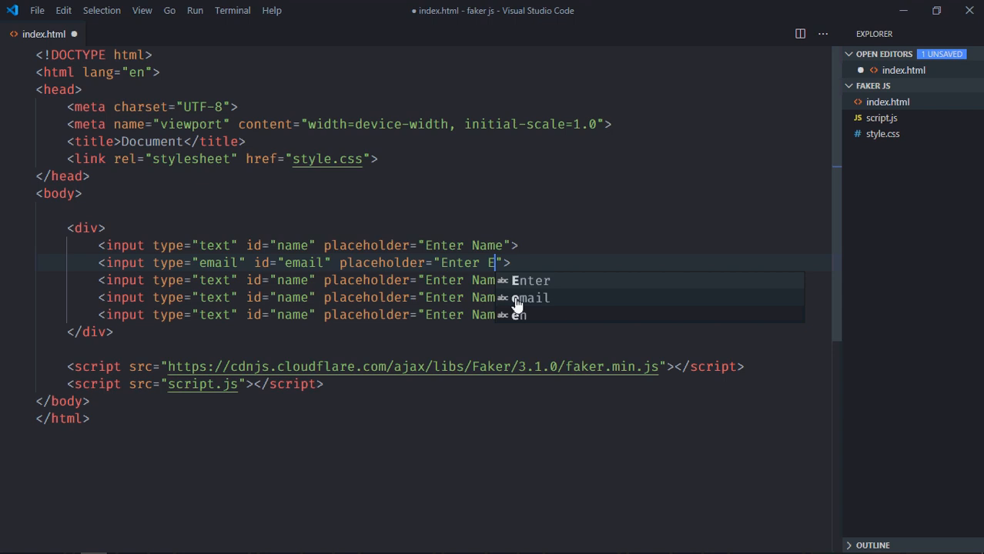
text(mail)
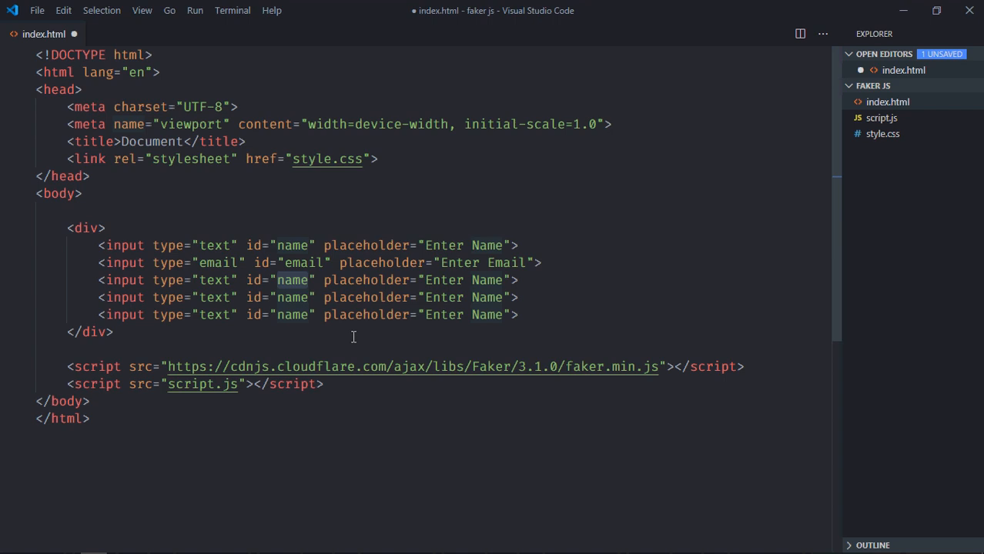
Step: Add city, zipcode and country inputs with matching ids and placeholders
text(city)
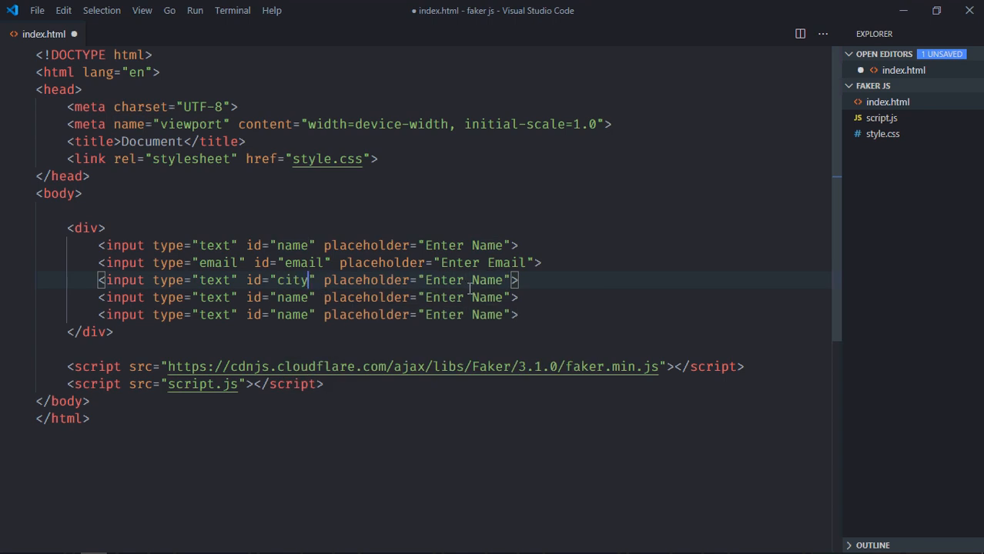
text(Ct)
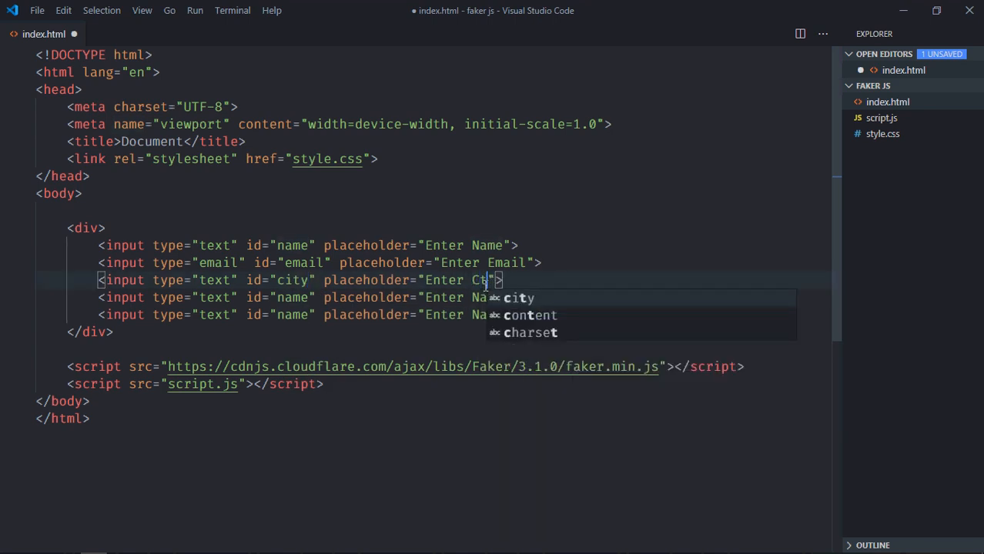
text(y)
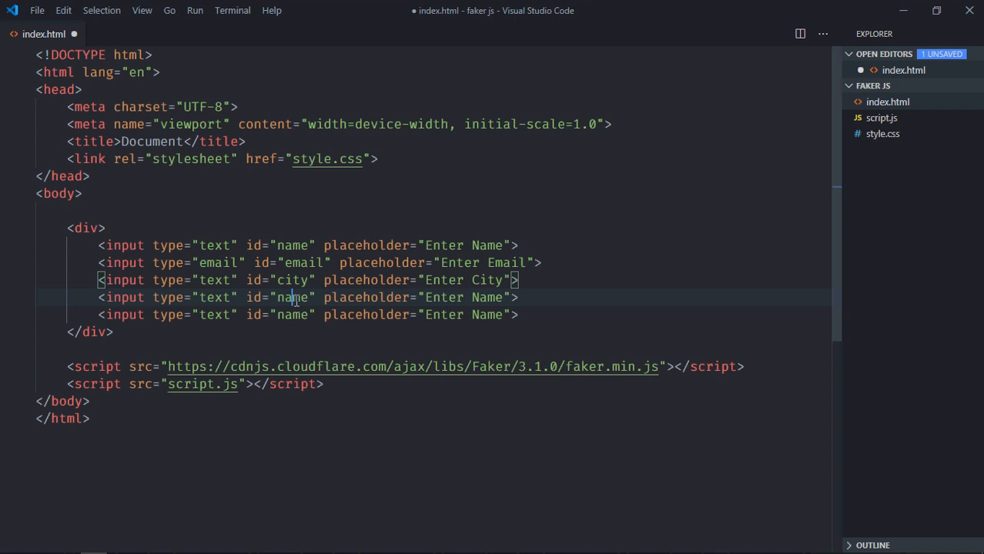
text(zipcod)
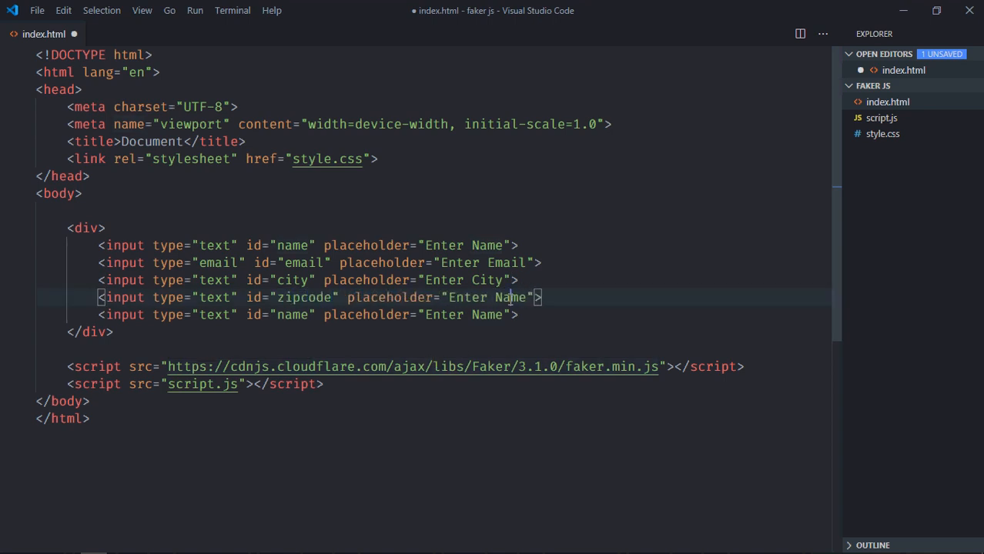
text(Zipcode)
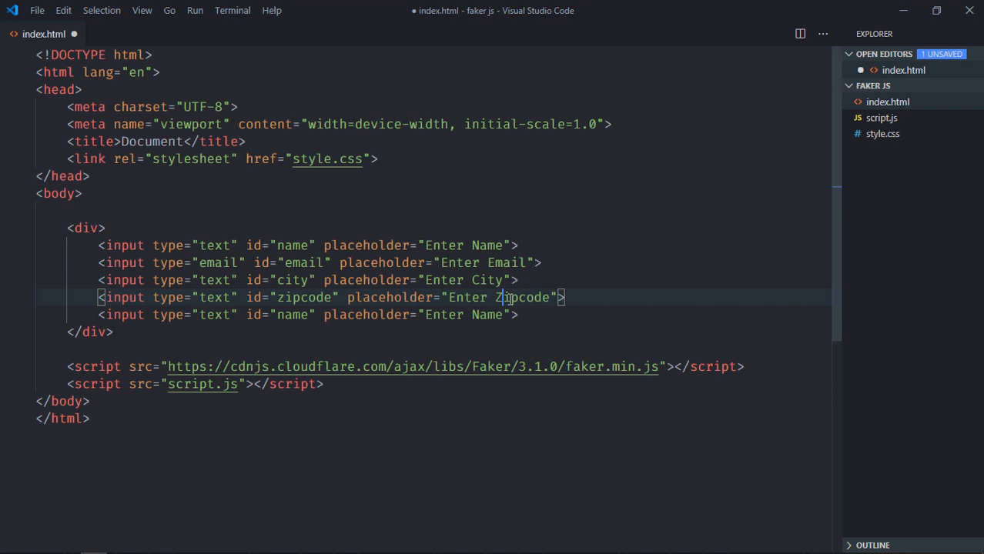
text(c)
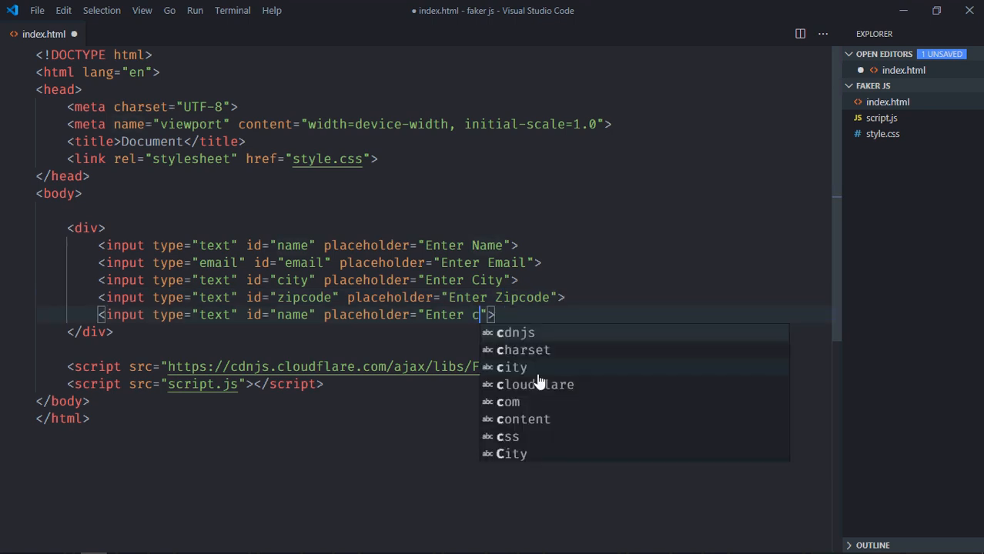
text(ountry)
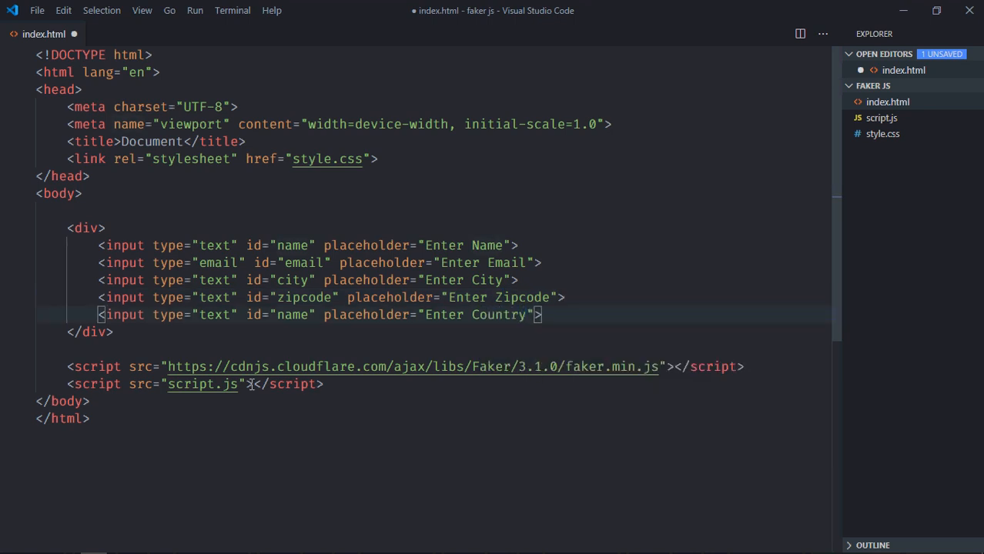
text(count)
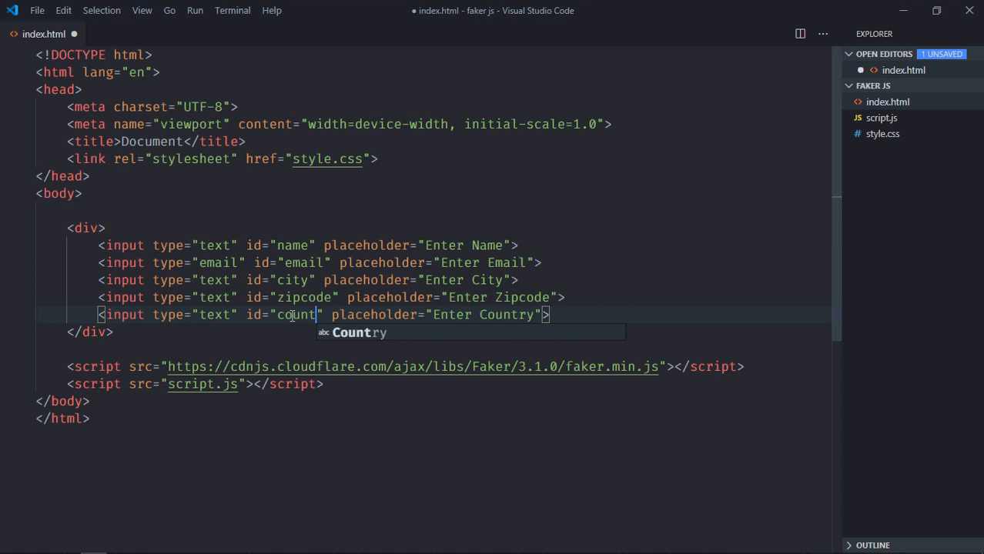
Step: Add a Generate button below the inputs
text(button>G</button>)
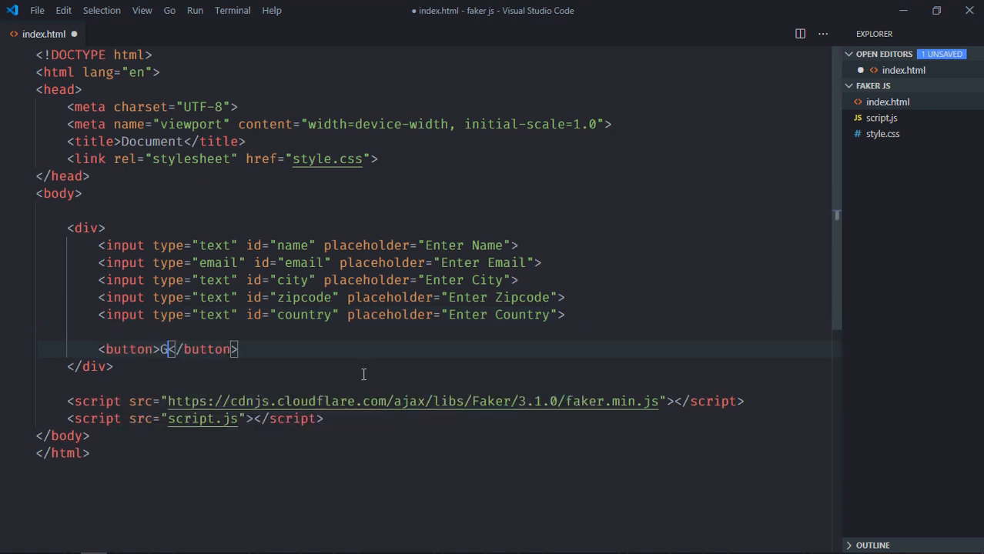
text(enerate)
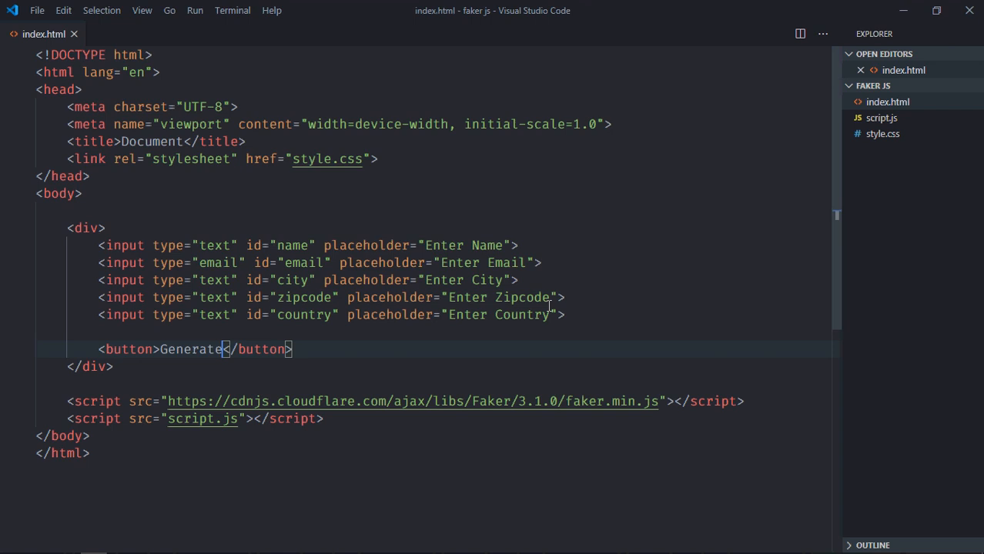
Step: In style.css make the div a flex column with centred items
click(882, 149)
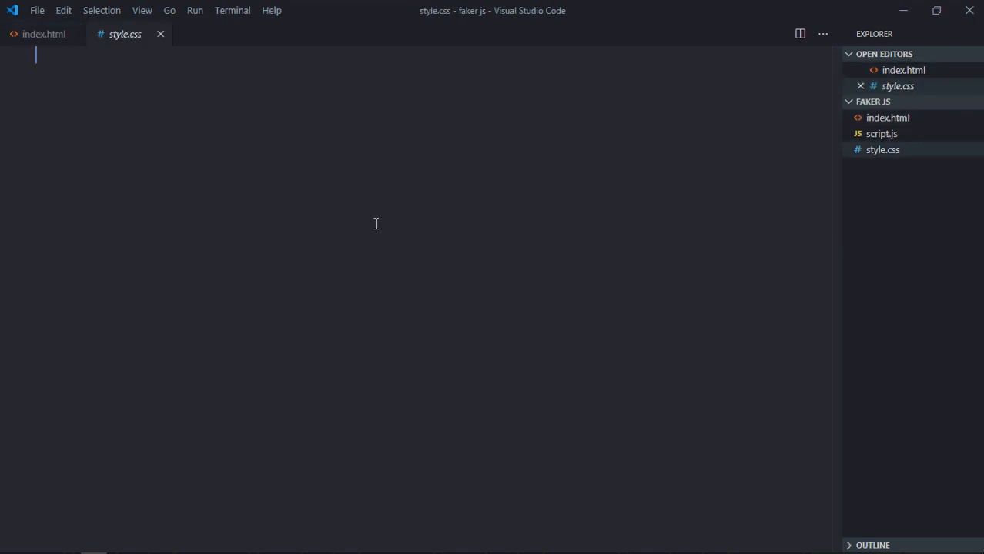
text(div {)
text(display: ;)
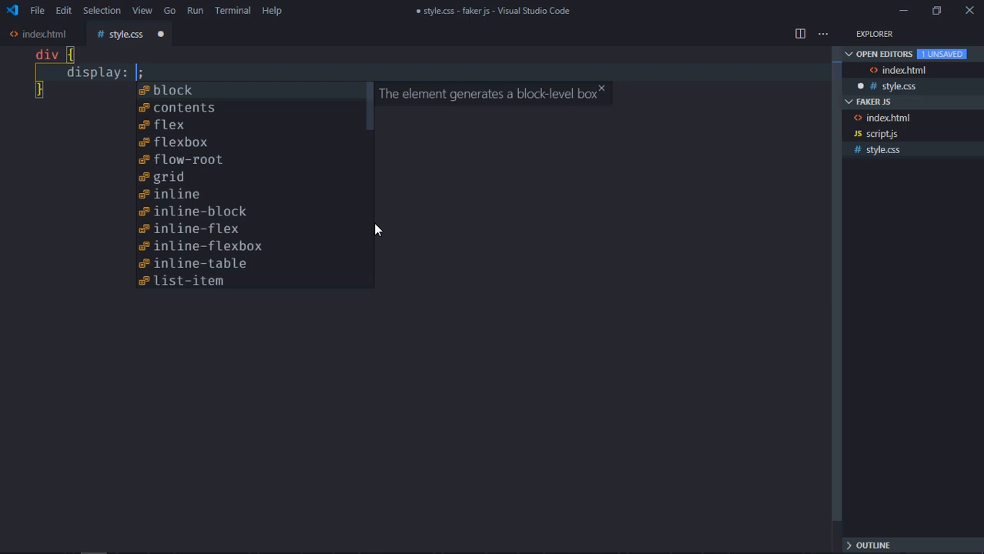
text(flex)
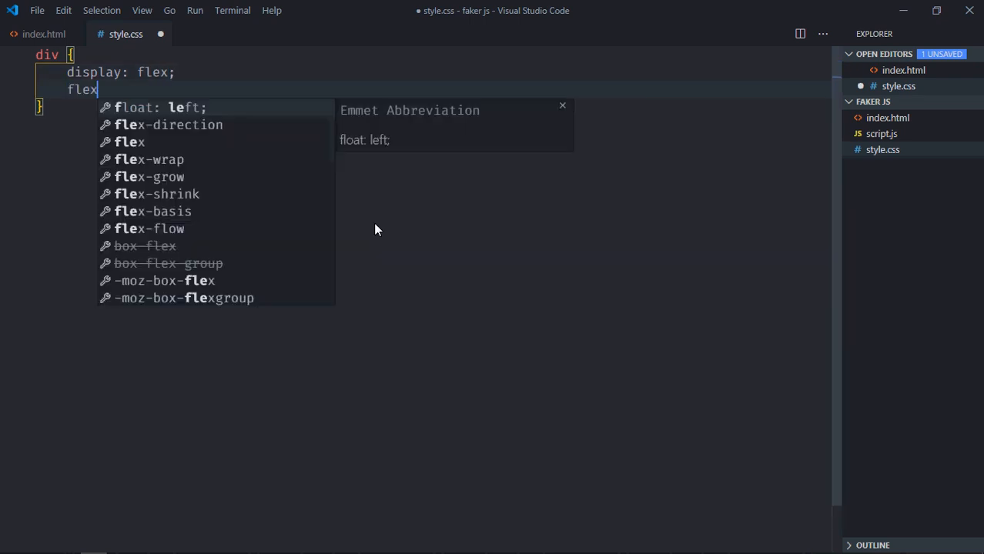
text(-direction: column;)
text(input, button)
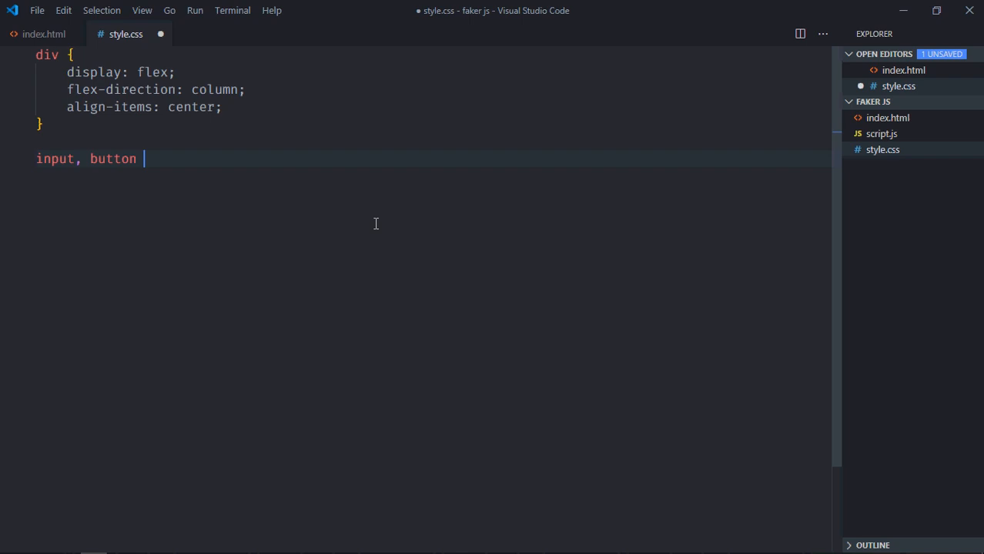
Step: Style input and button as inline-block with padding 10px 20px, margin-top 15px and width 25%
text({)
text(display: inline-;)
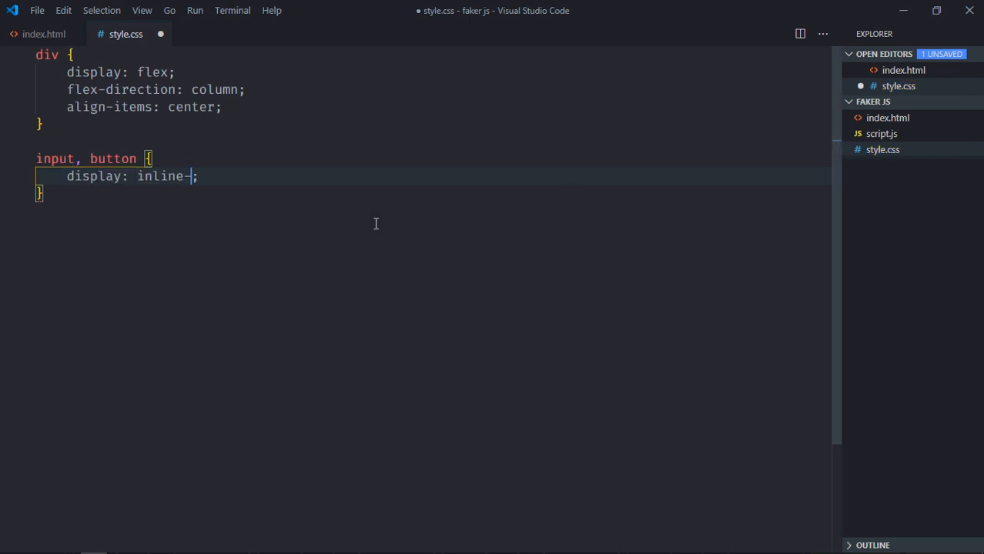
text(block)
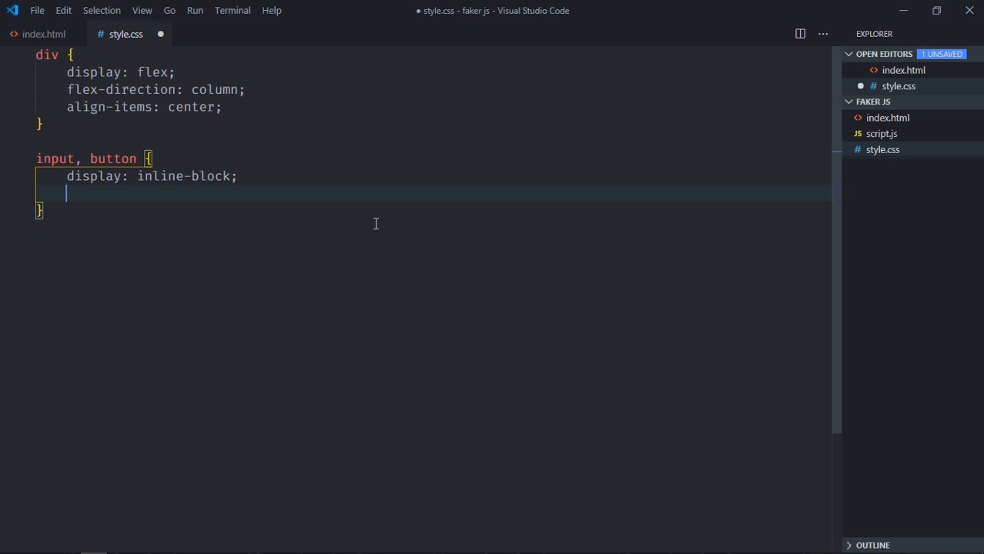
text(padding: 10px)
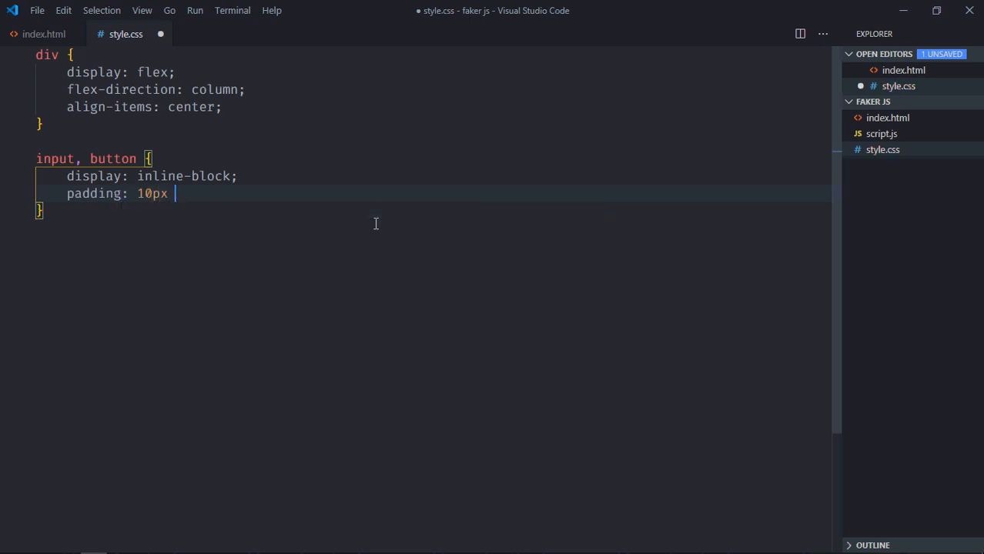
text(20px;)
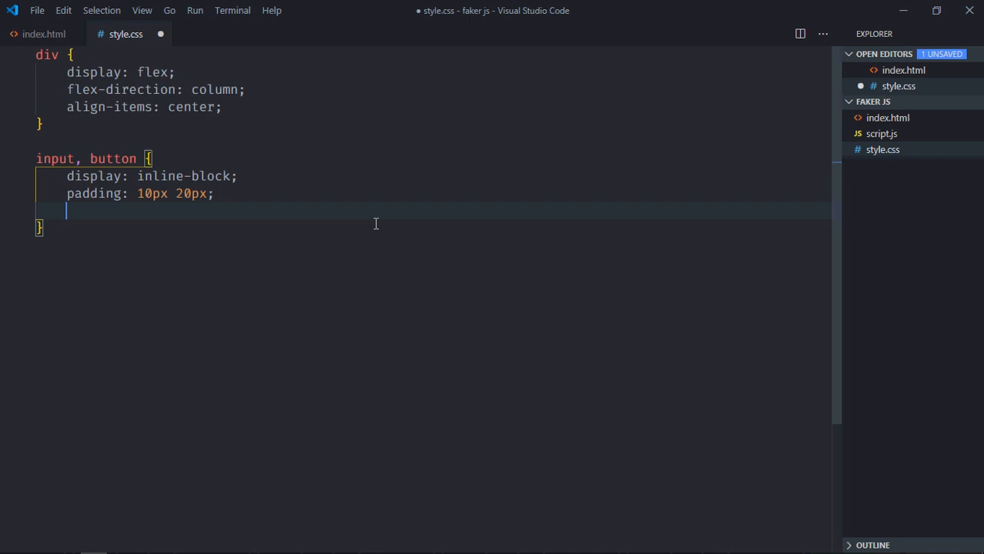
text(margin-to)
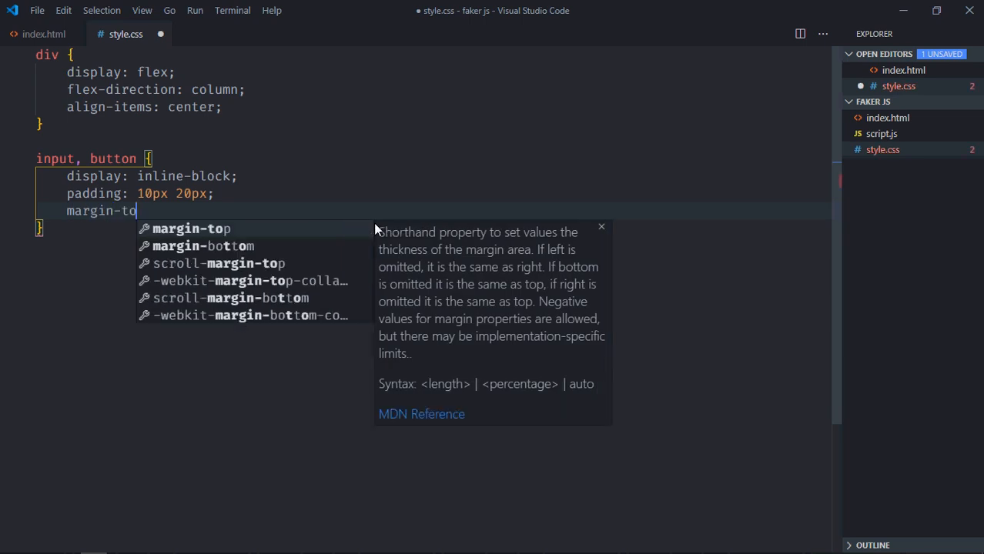
text(p: 15)
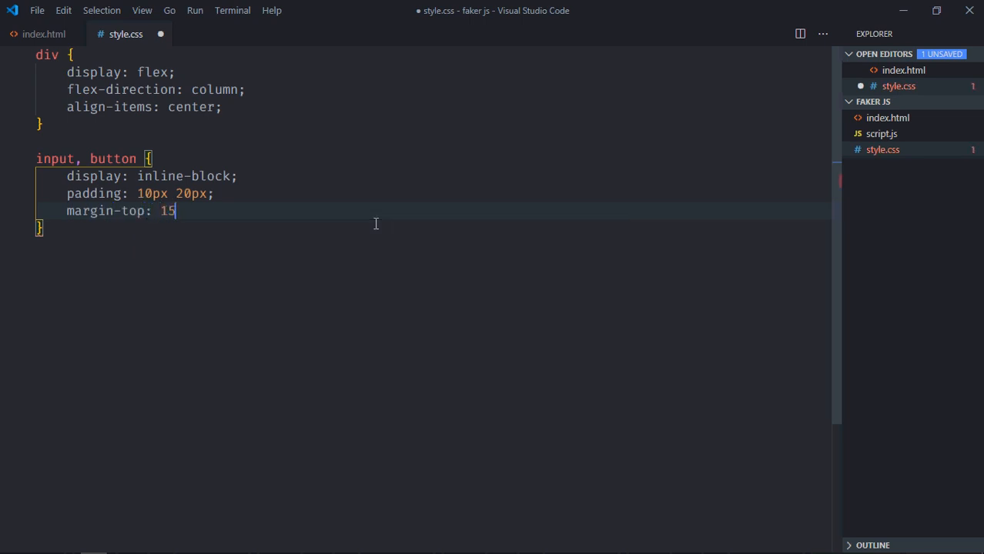
text(px;)
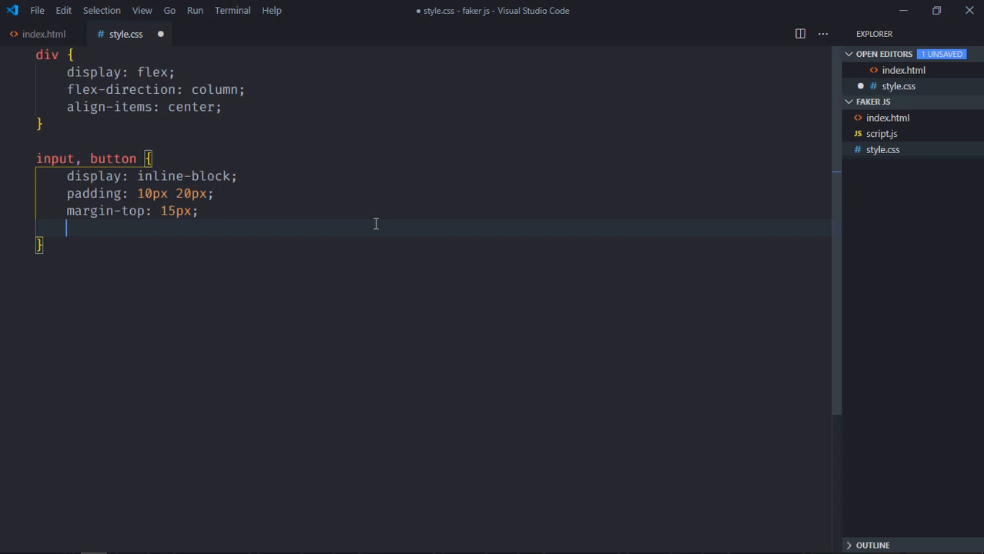
text(width: 25;)
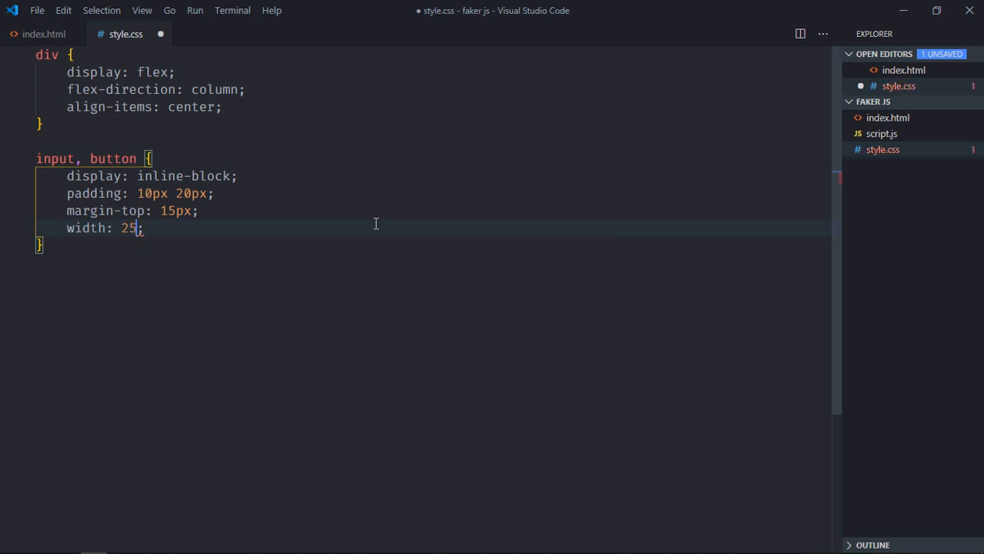
text(%)
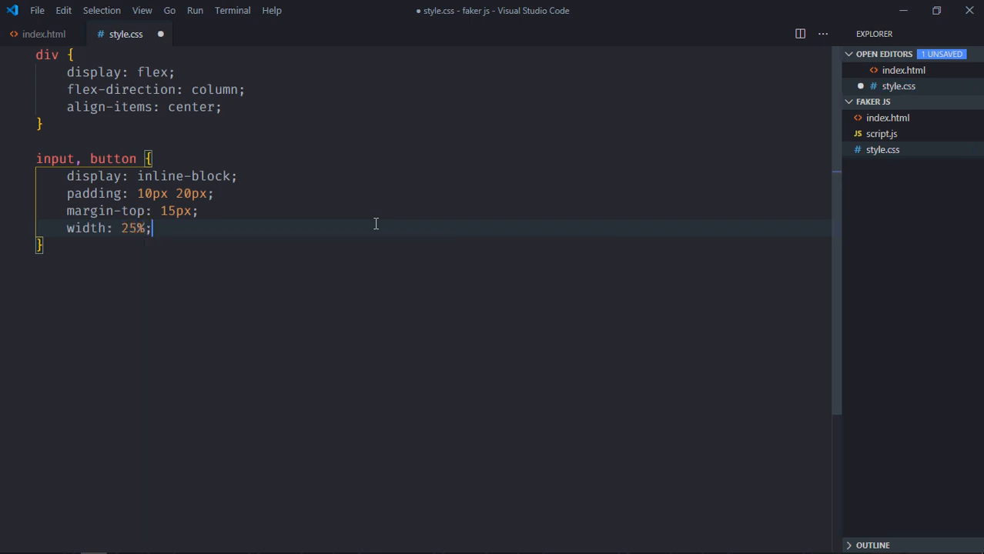
Step: Save the stylesheet so the live page shows the styled form
key(ctrl+s)
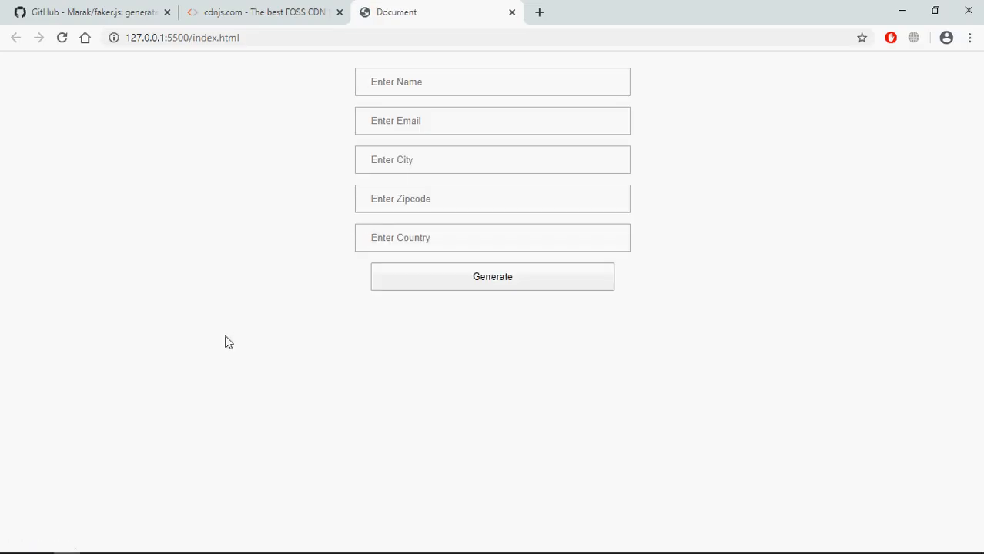
mouse_move(322, 181)
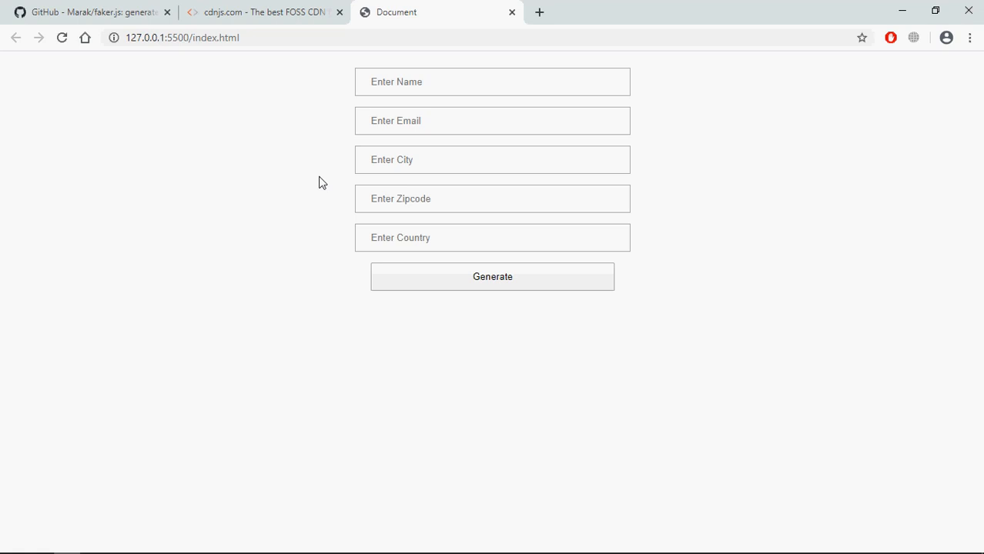
mouse_move(290, 168)
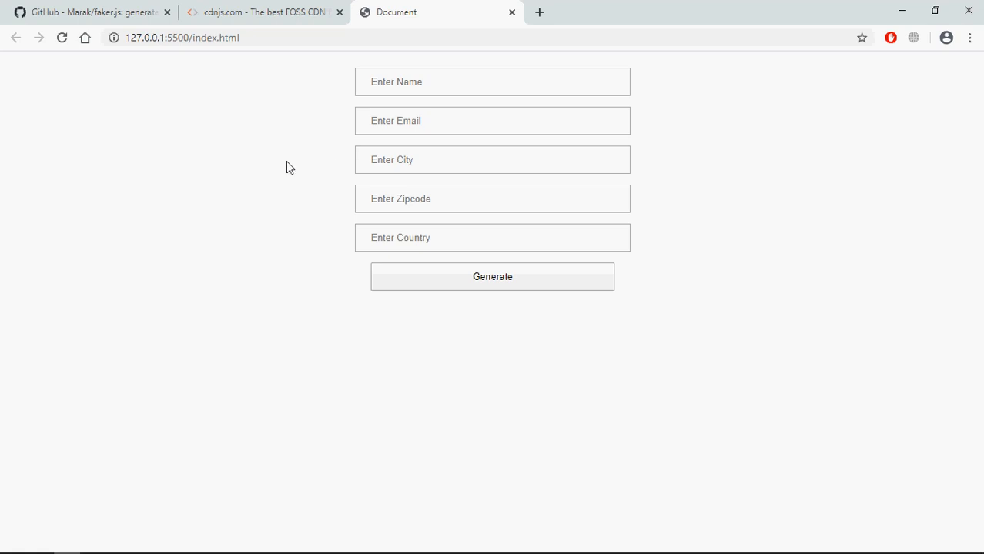
mouse_move(368, 225)
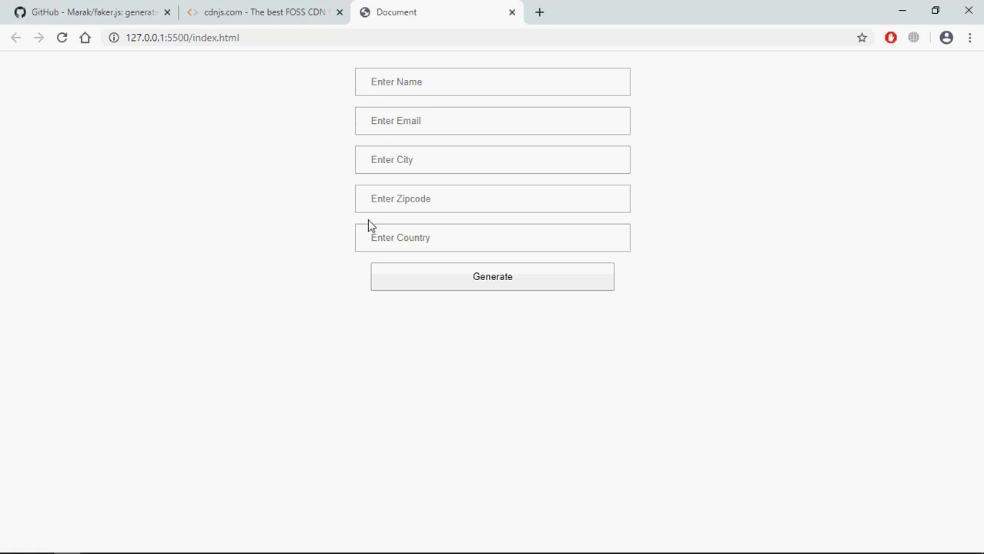
mouse_move(419, 106)
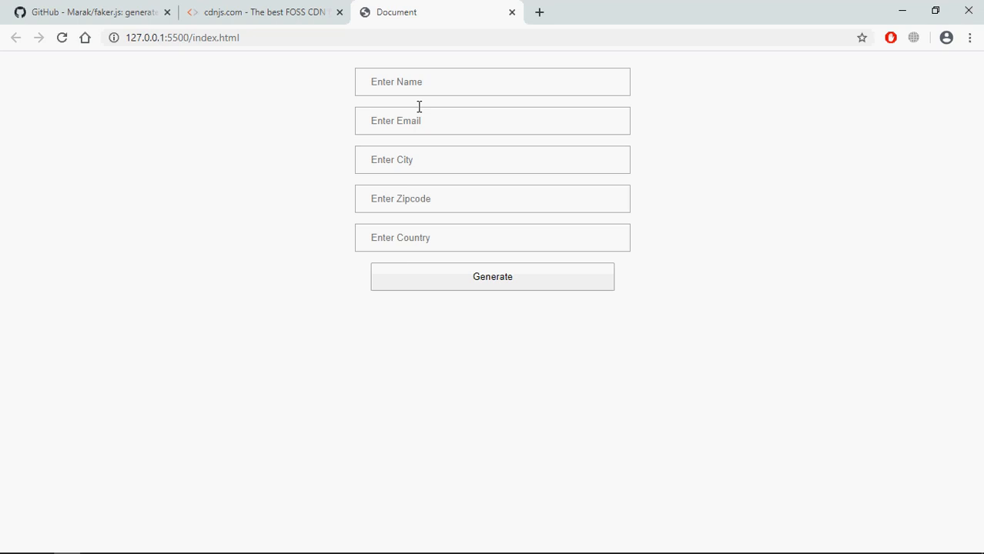
mouse_move(479, 300)
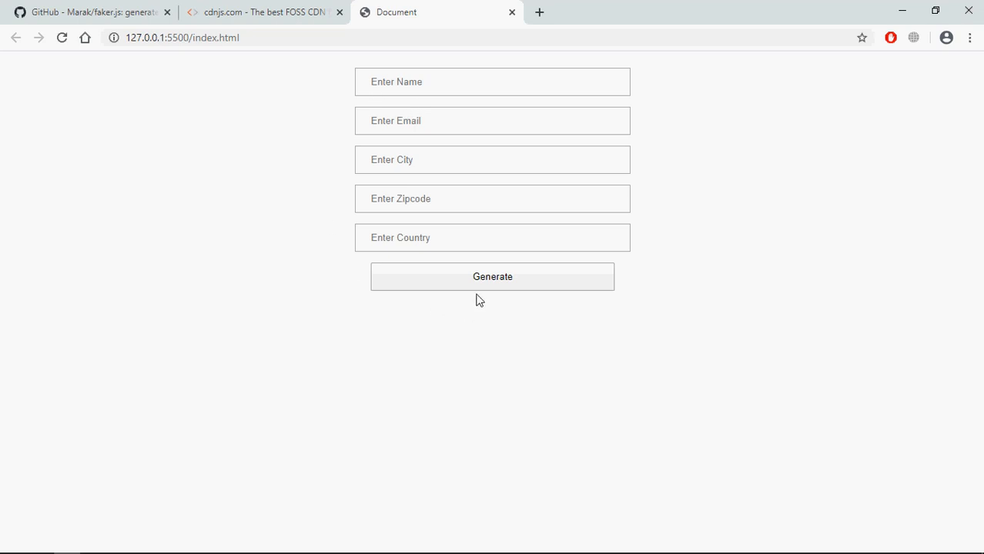
mouse_move(477, 306)
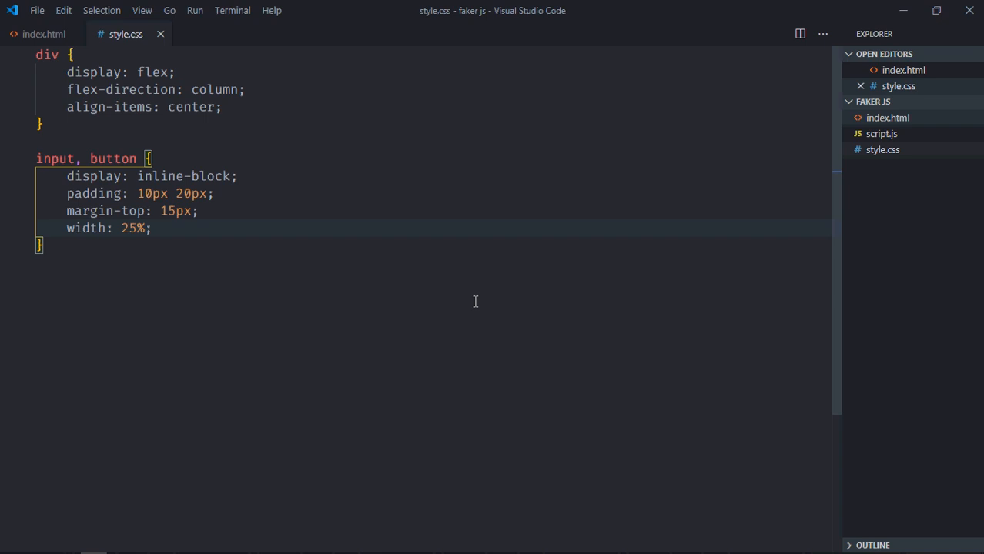
Step: In script.js select the page's button with document.querySelector into btnGen
click(881, 132)
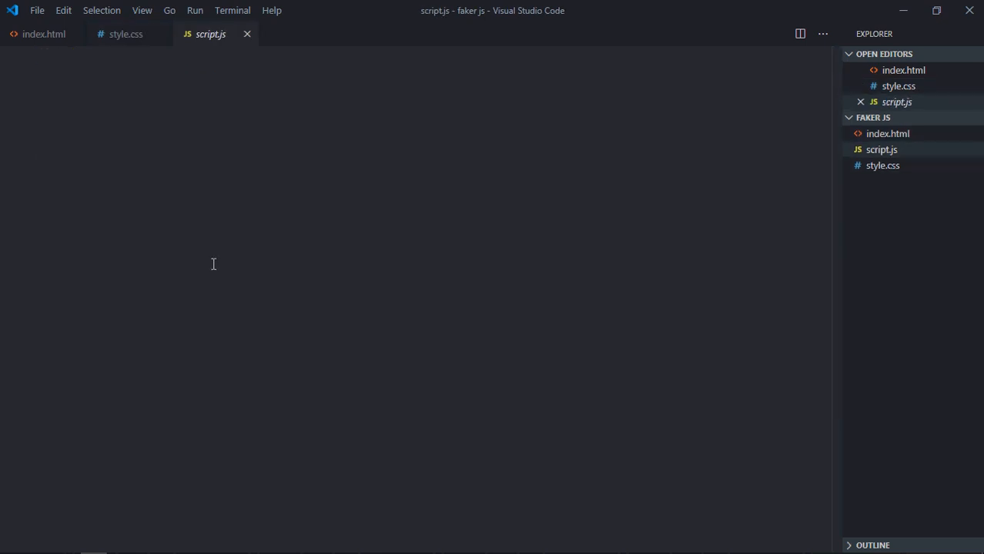
text(let btnGen)
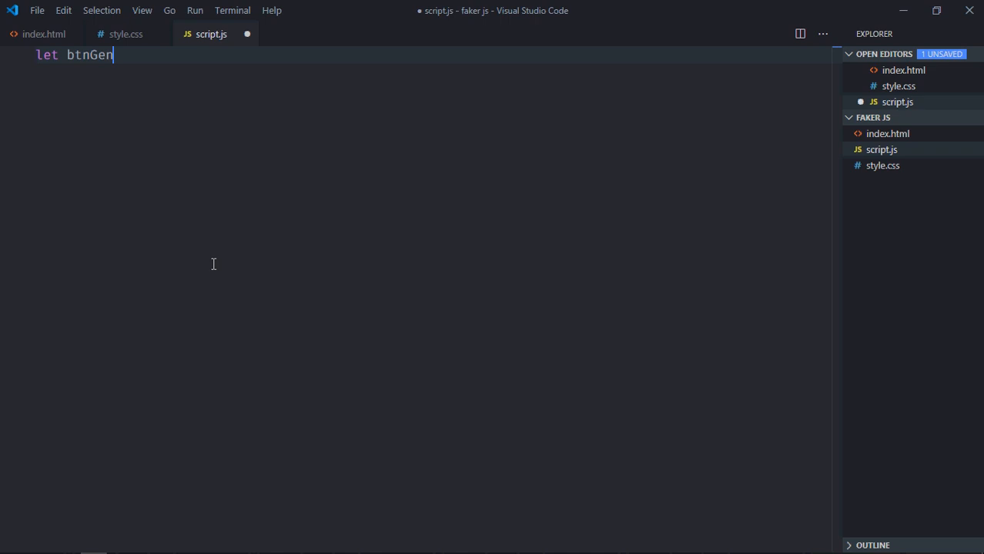
text(= document.querySelector(')
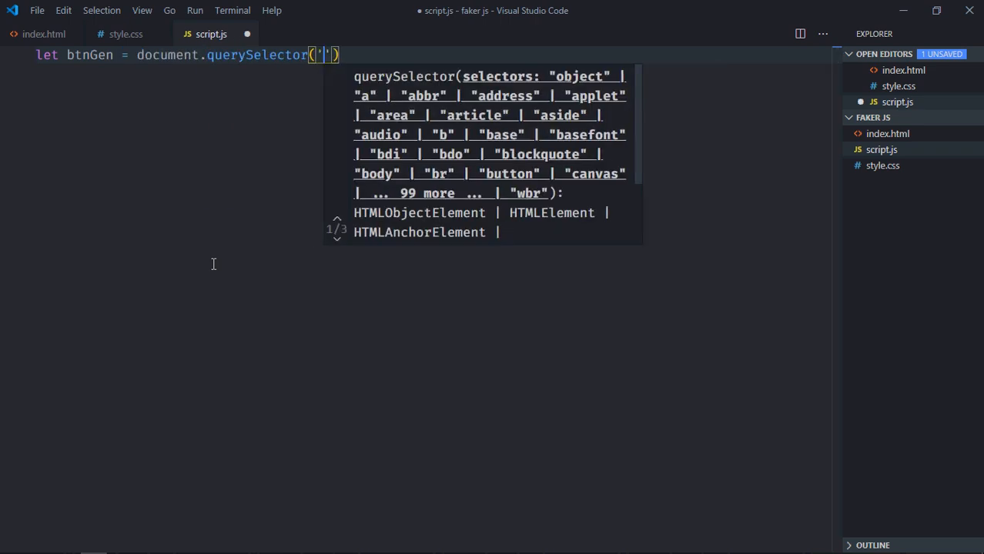
text(button)
text(bt)
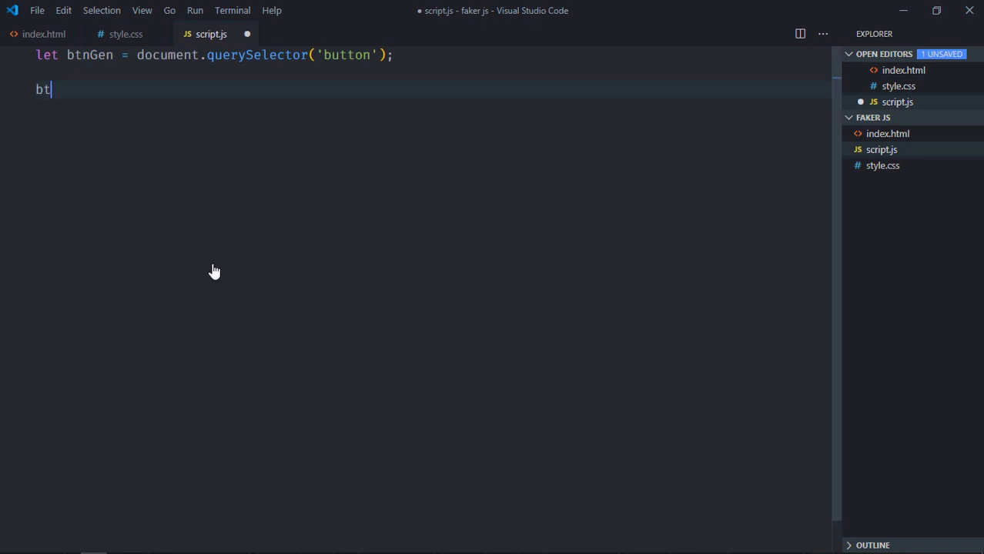
Step: Attach a click event listener with an arrow-function handler to btnGen
text(nGen.addEventListener)
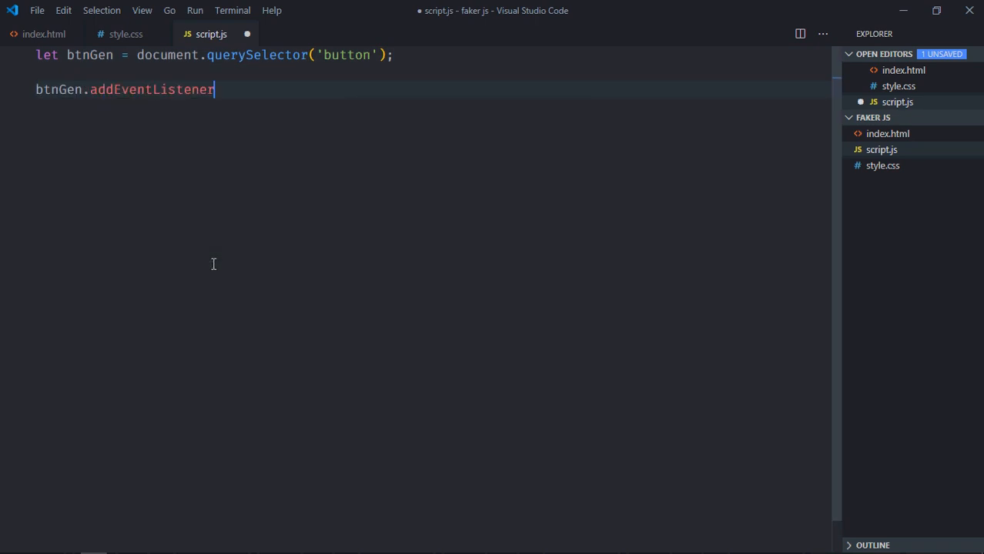
text(('click')
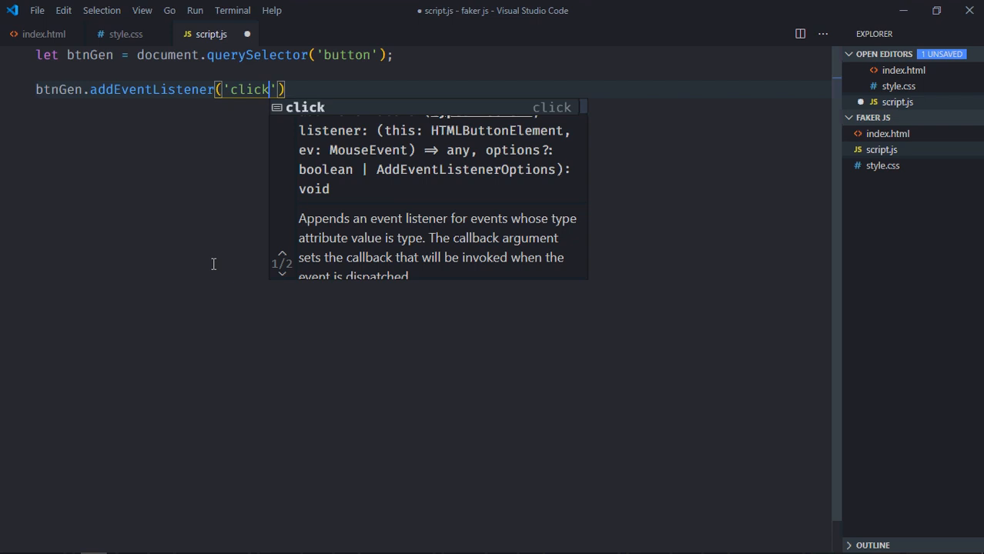
text(, ())
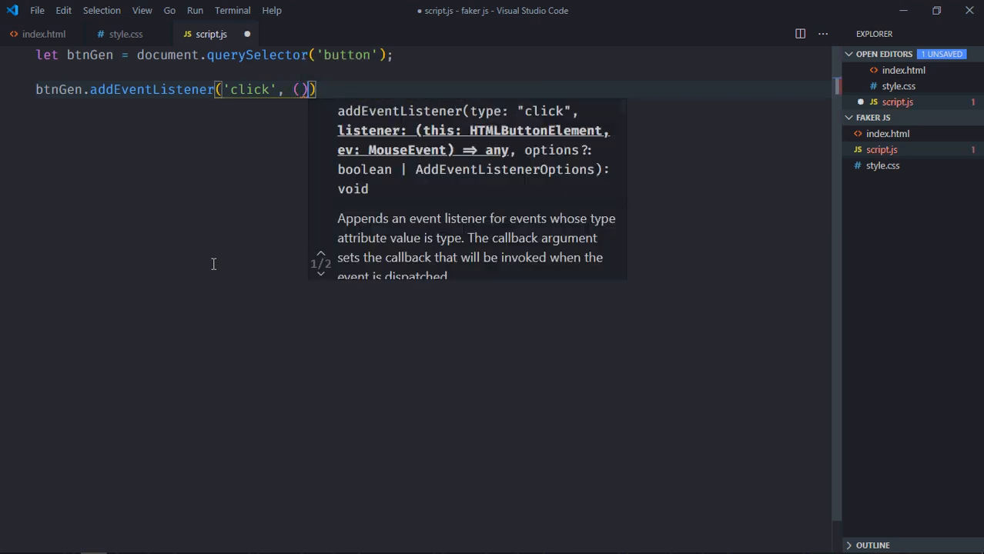
text(=> {)
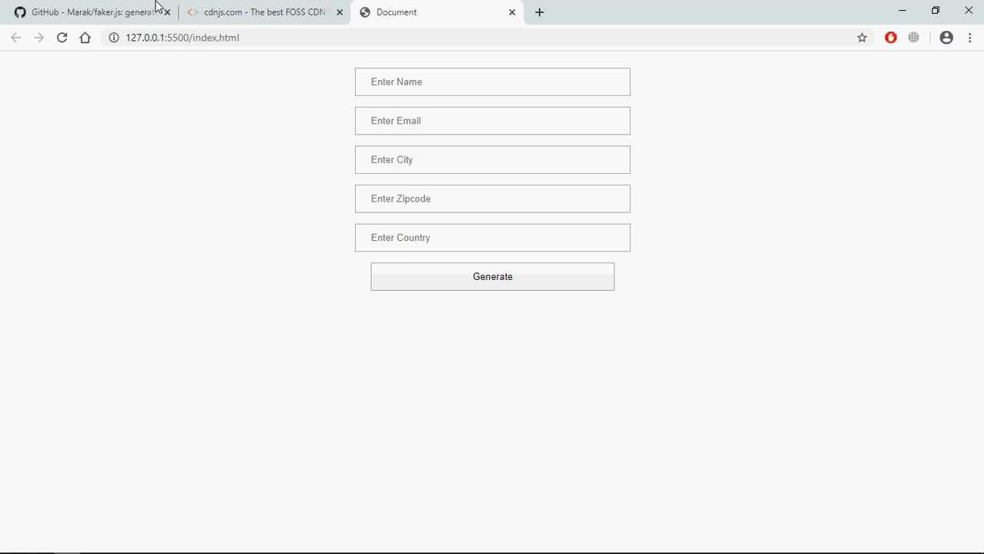
Step: Return to the faker.js README and scroll to the browser usage createCard example
click(85, 12)
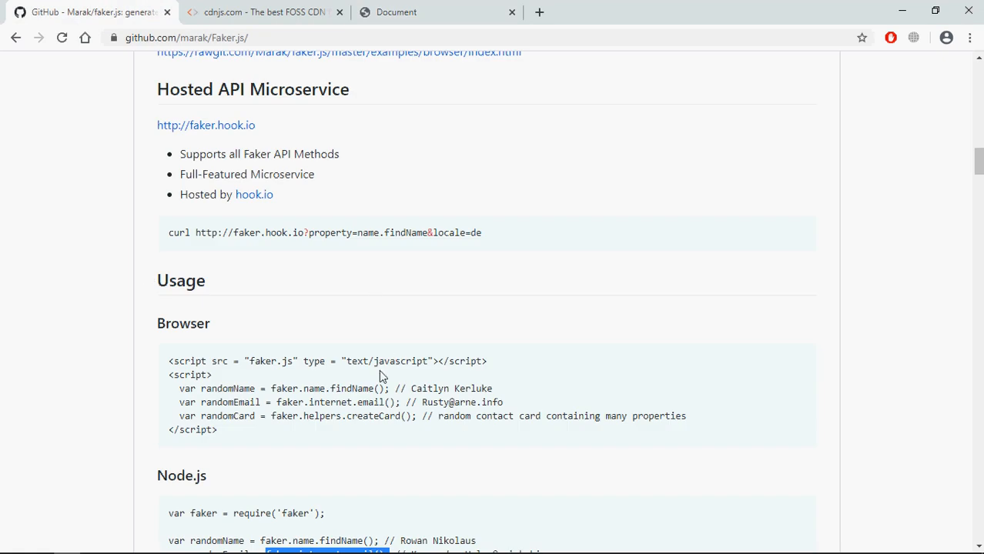
scroll(down, 3)
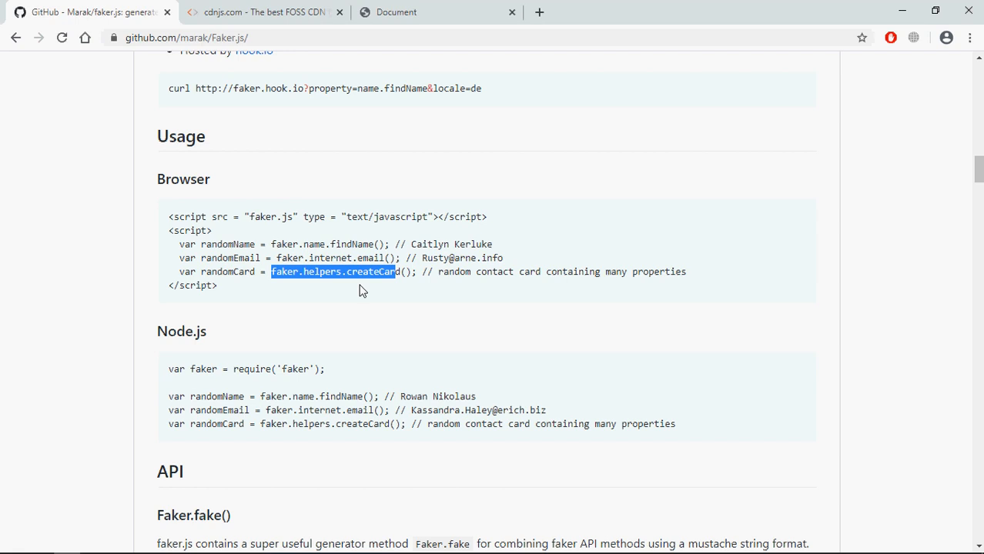
mouse_move(364, 293)
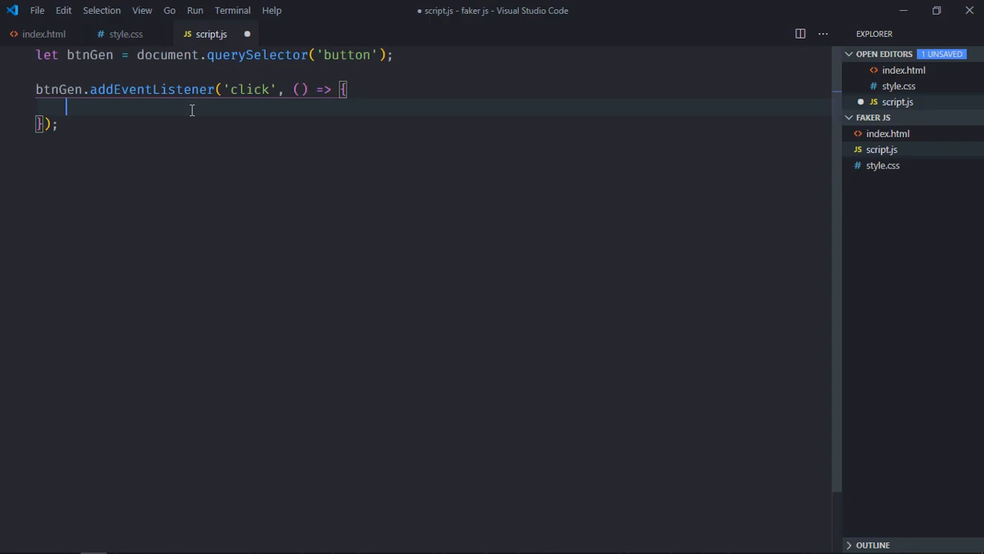
Step: Inside the click handler create info with faker.helpers.createCard() and console.log it
text(let inf)
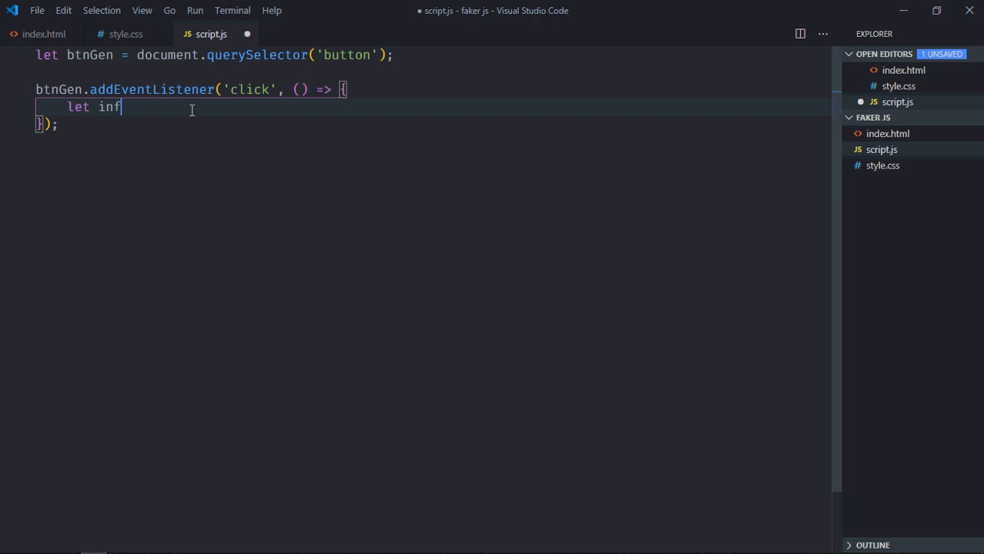
text(o = fa)
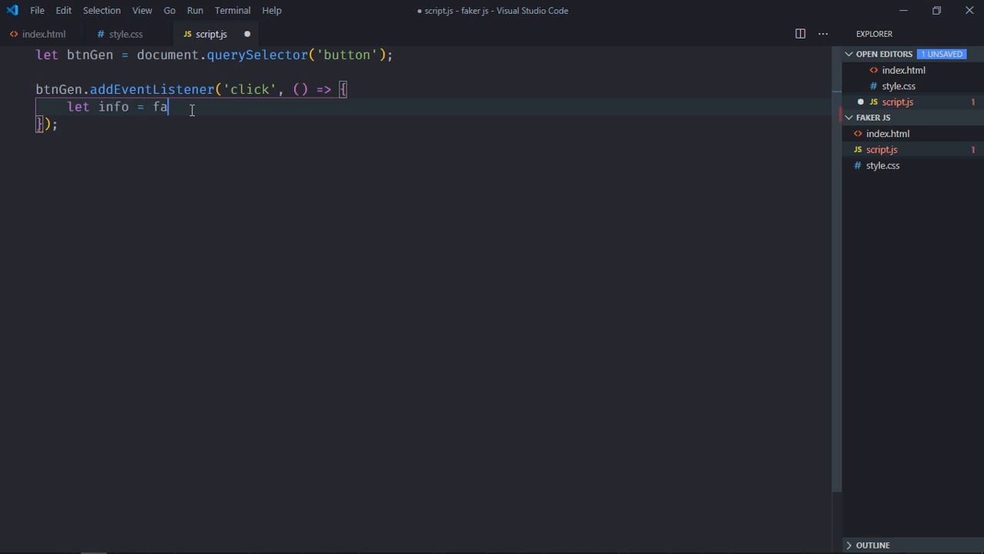
text(ker.)
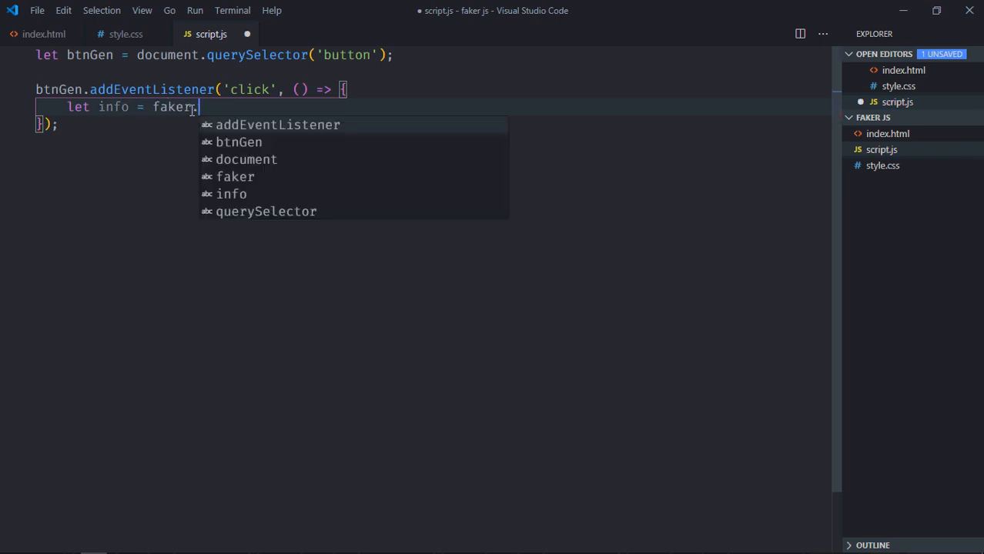
text(helpers.create)
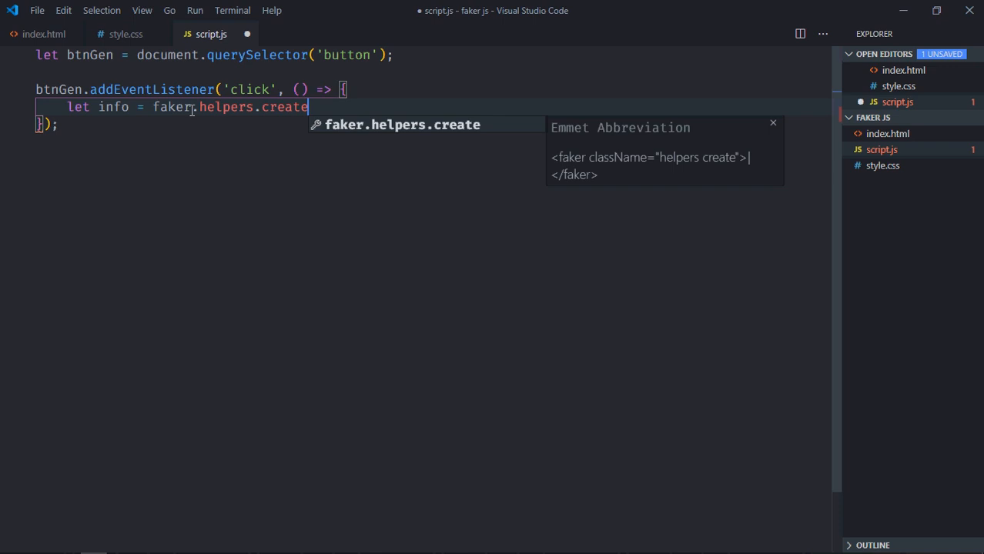
text(Card)
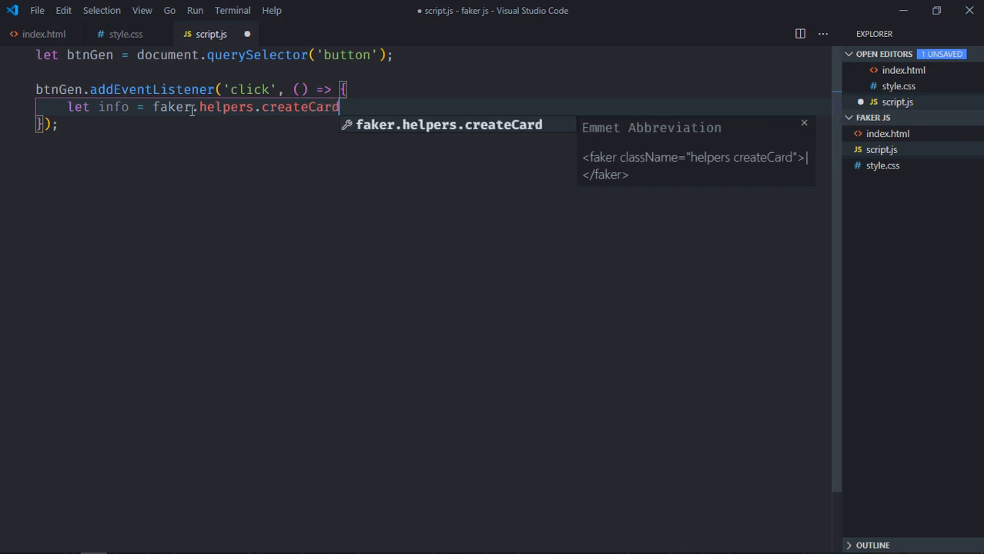
text(();)
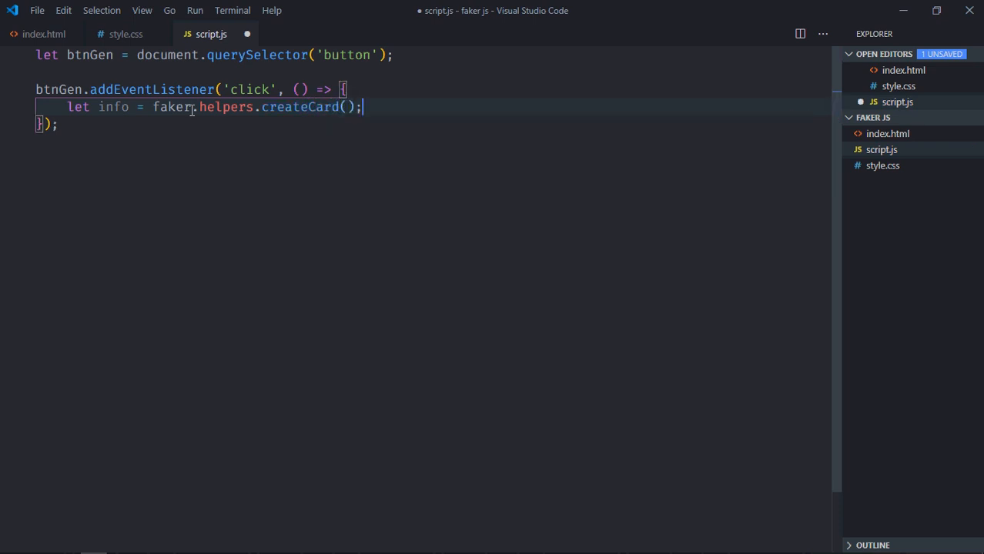
key(Enter)
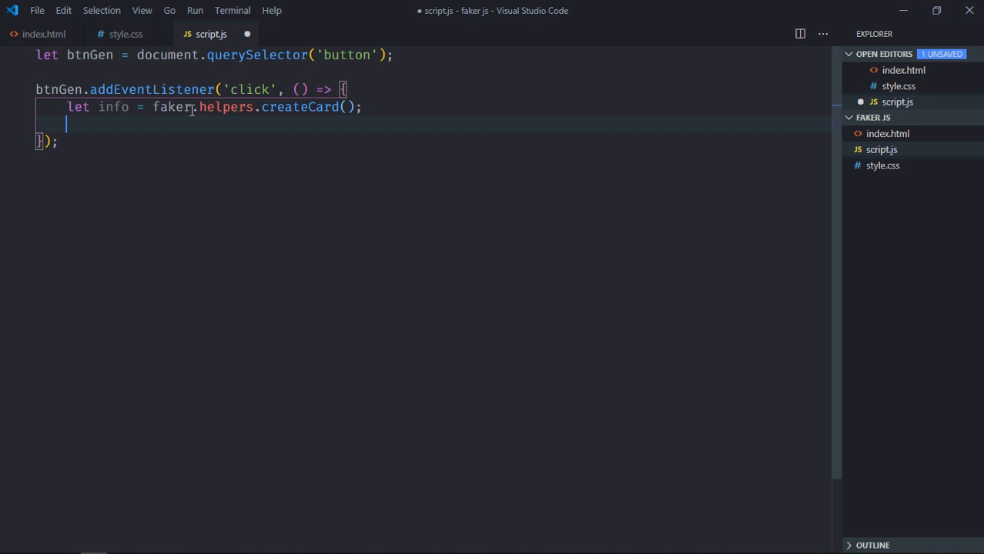
text(console.)
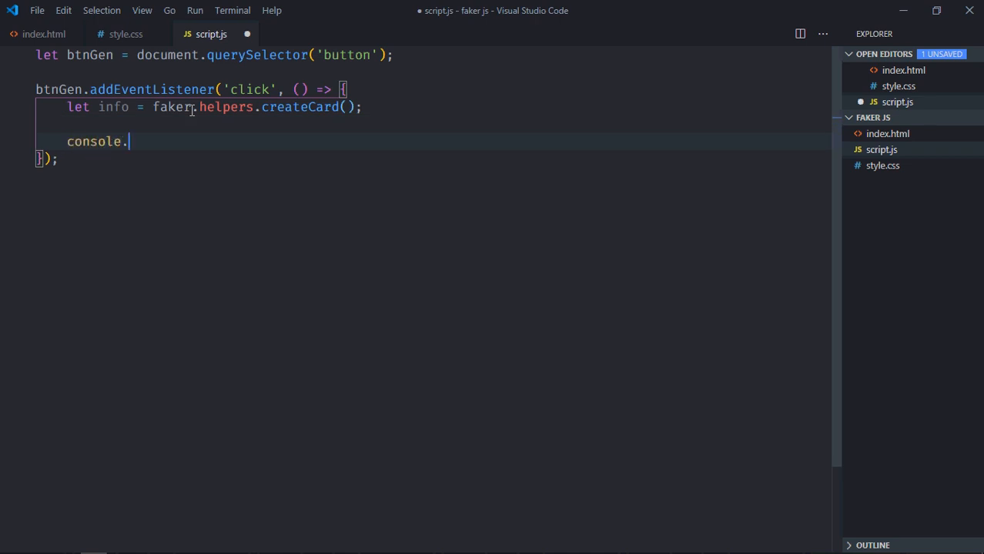
text(log(info))
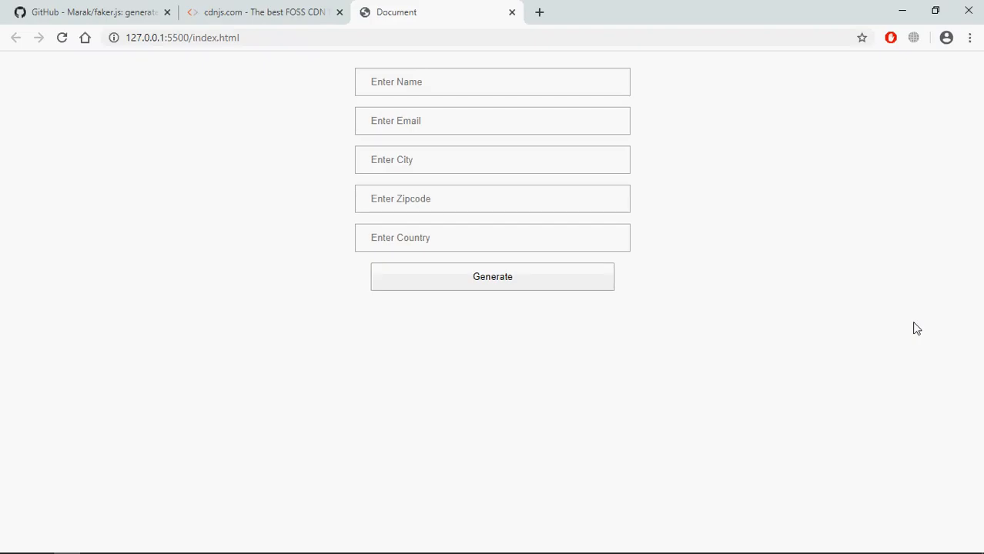
Step: In the DevTools console, click Generate and expand the logged contact card object
key(F12)
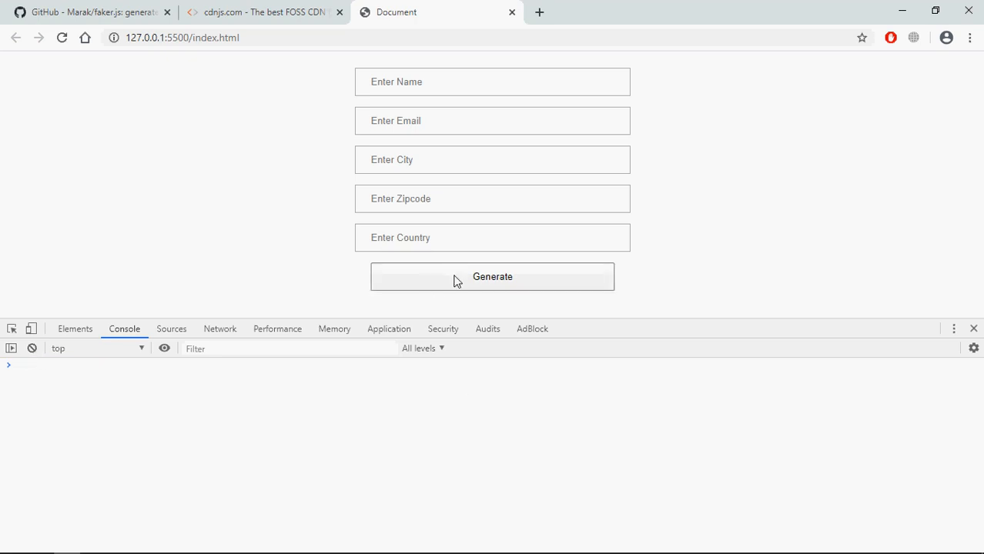
click(493, 277)
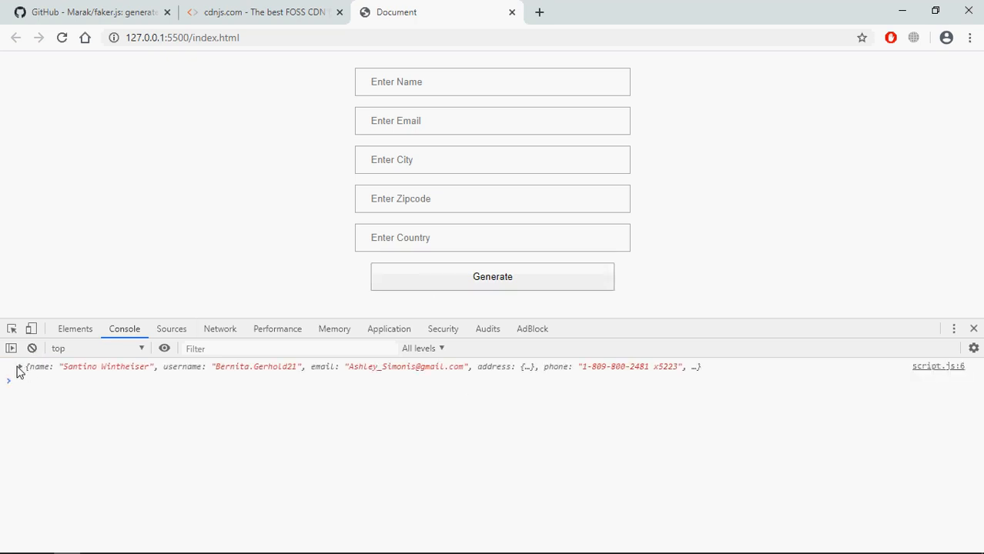
click(9, 367)
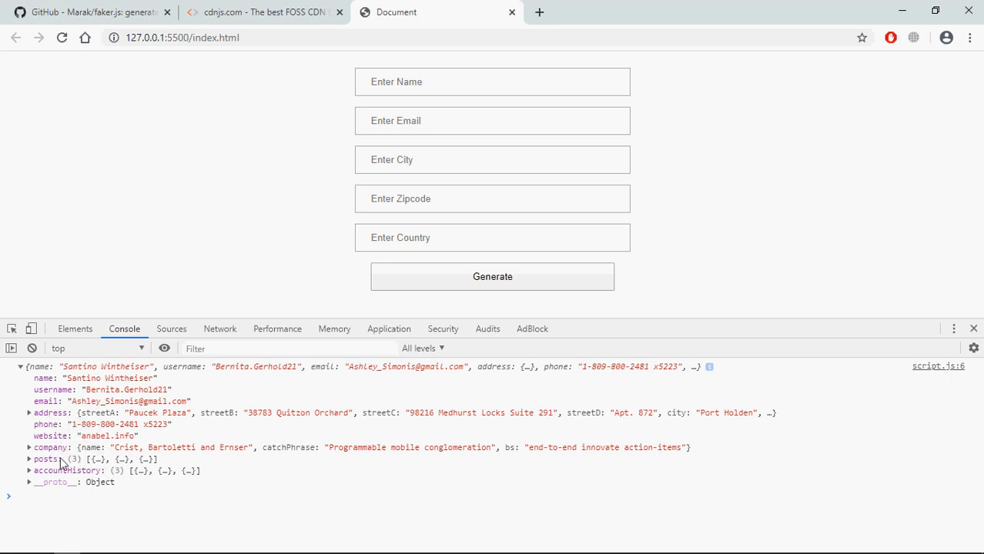
mouse_move(92, 459)
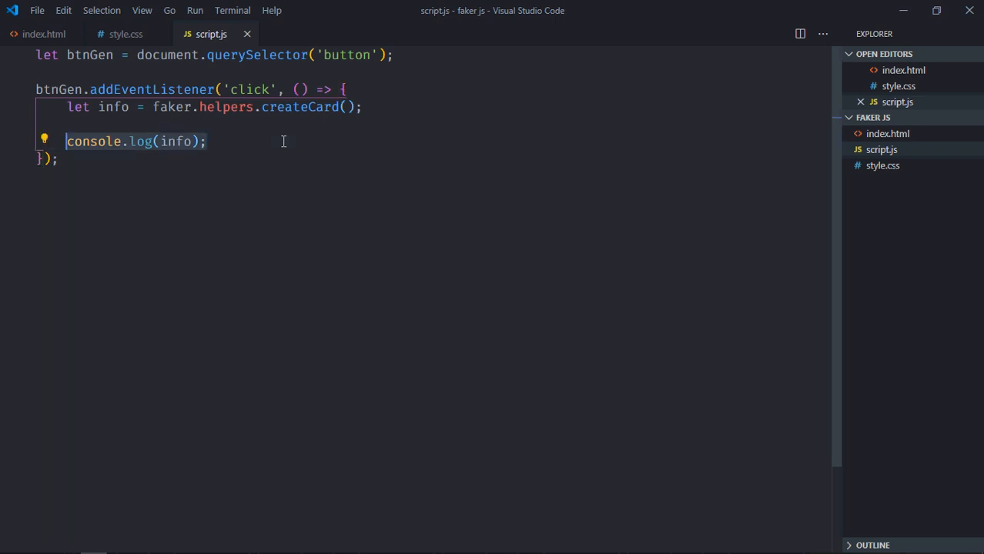
Step: Destructure name, email and address {city, country, zipcode} from info, then begin a document query line
text(let)
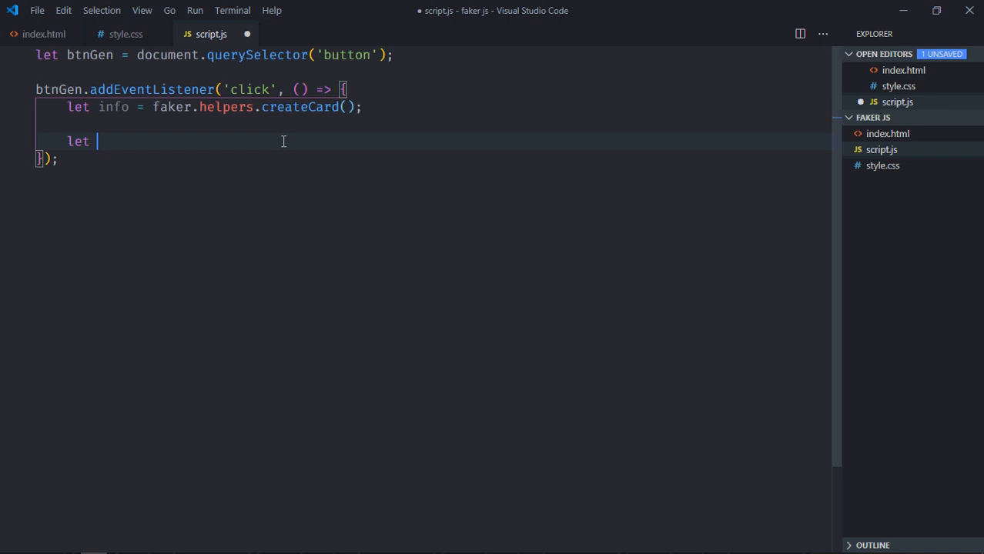
text({name, })
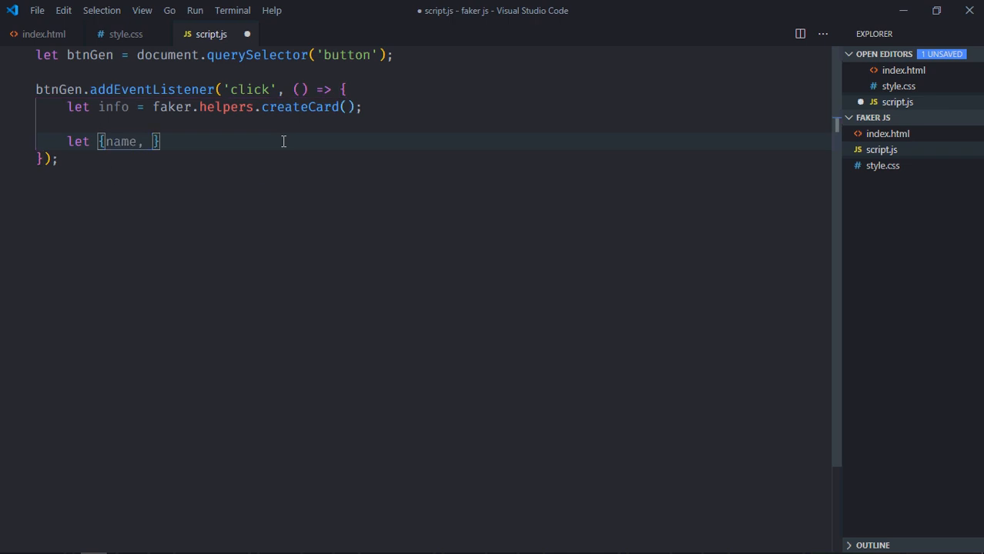
text(email)
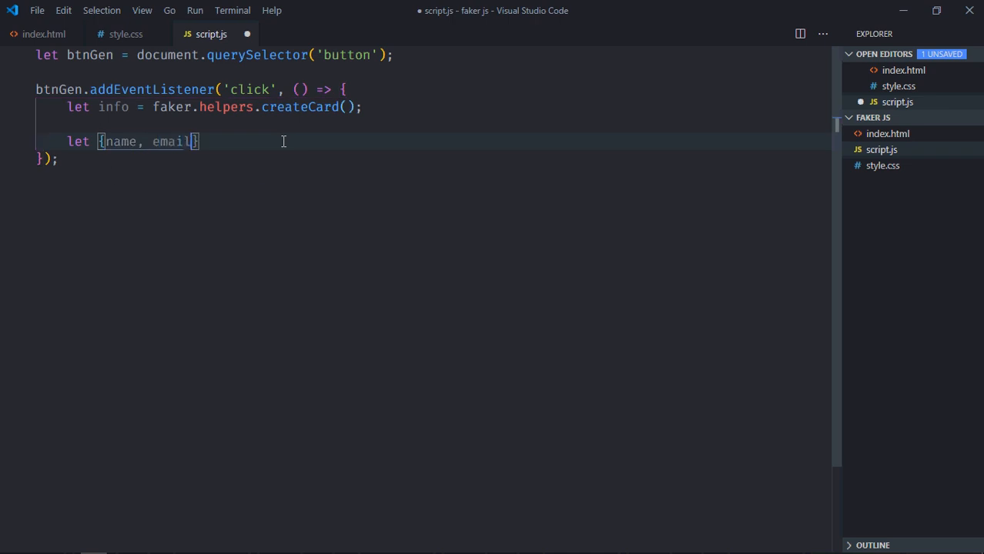
text(, address)
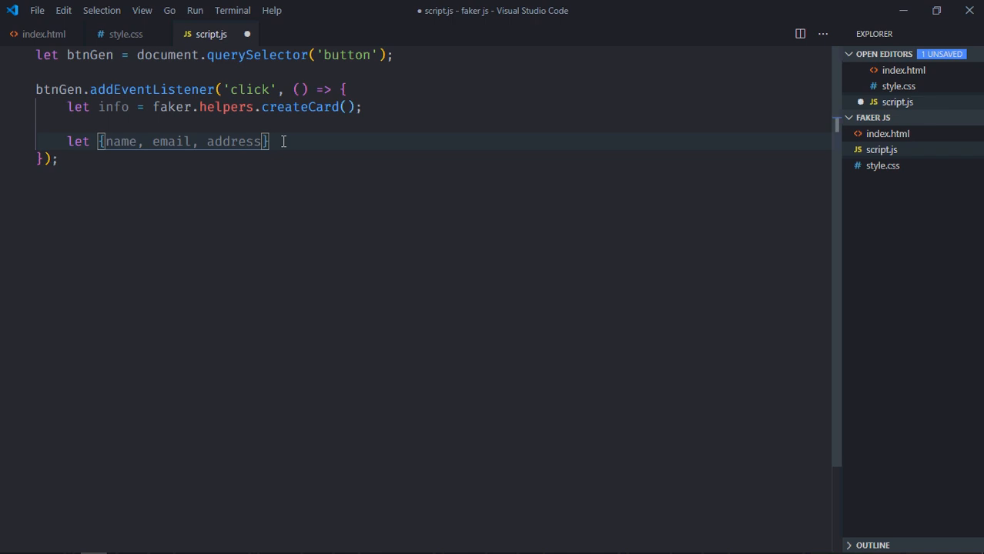
text(:{)
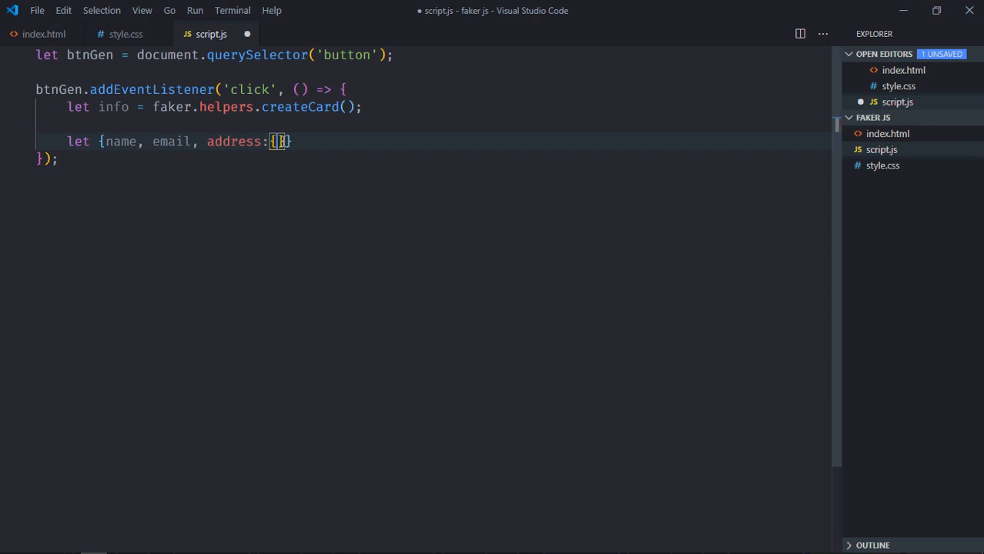
text(city, c)
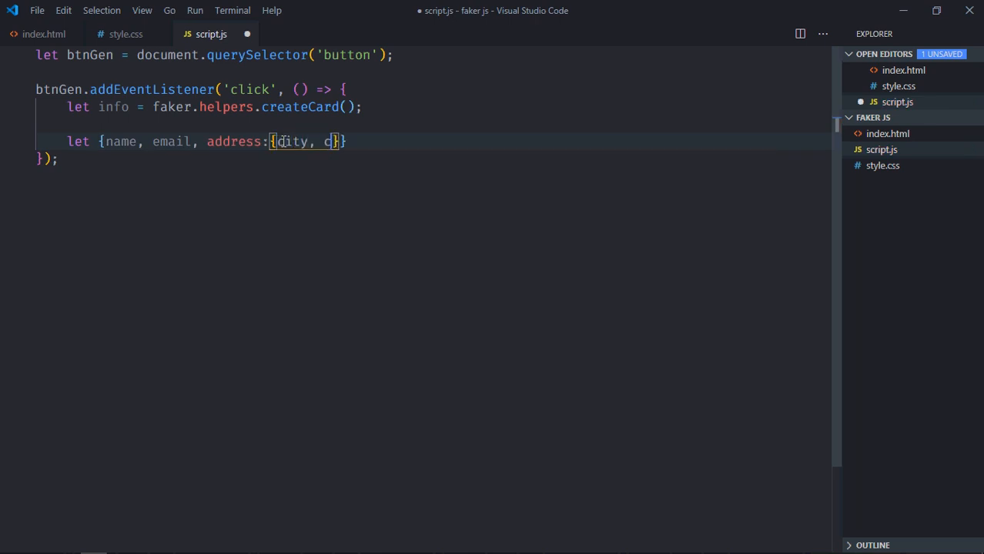
text(ountry,)
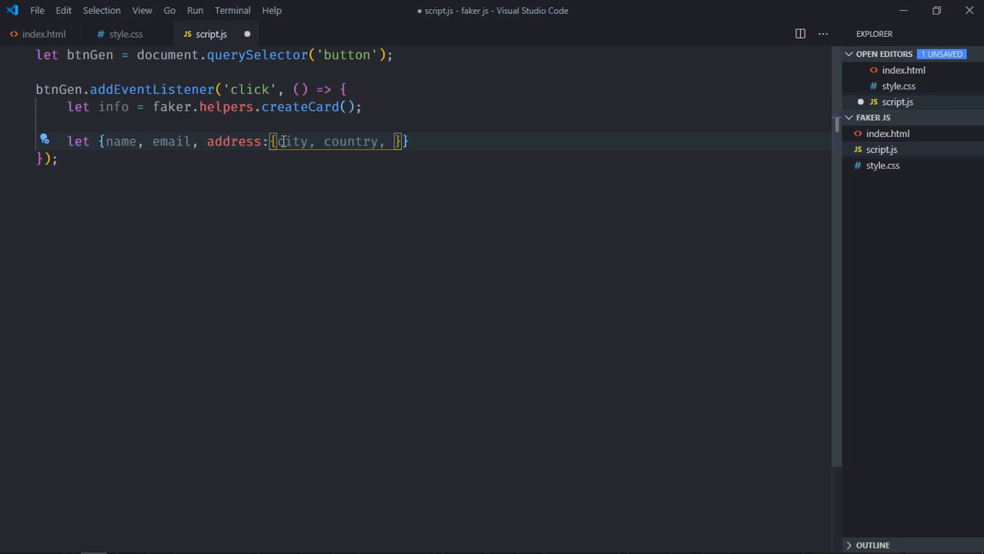
text(zipcode)
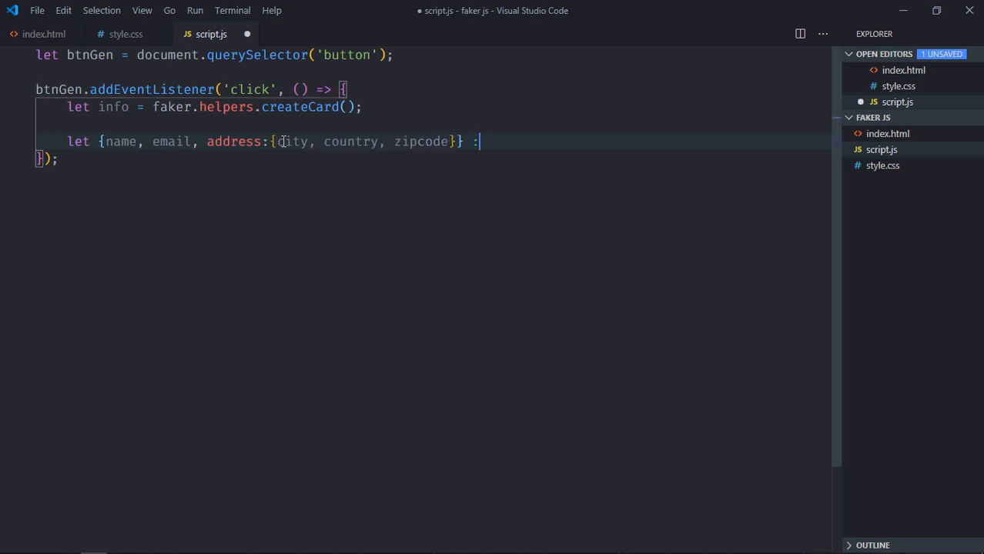
text(info)
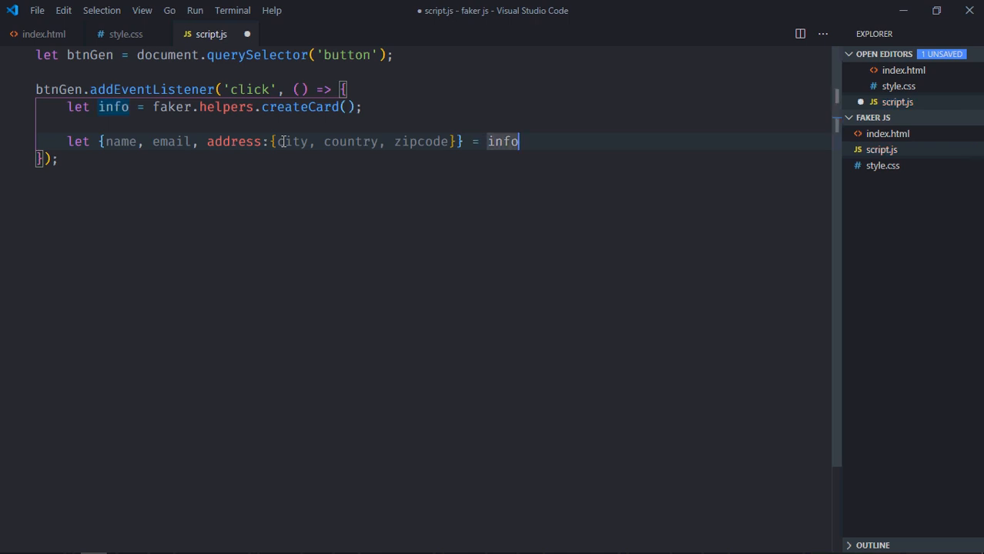
text(document.querySelector(')
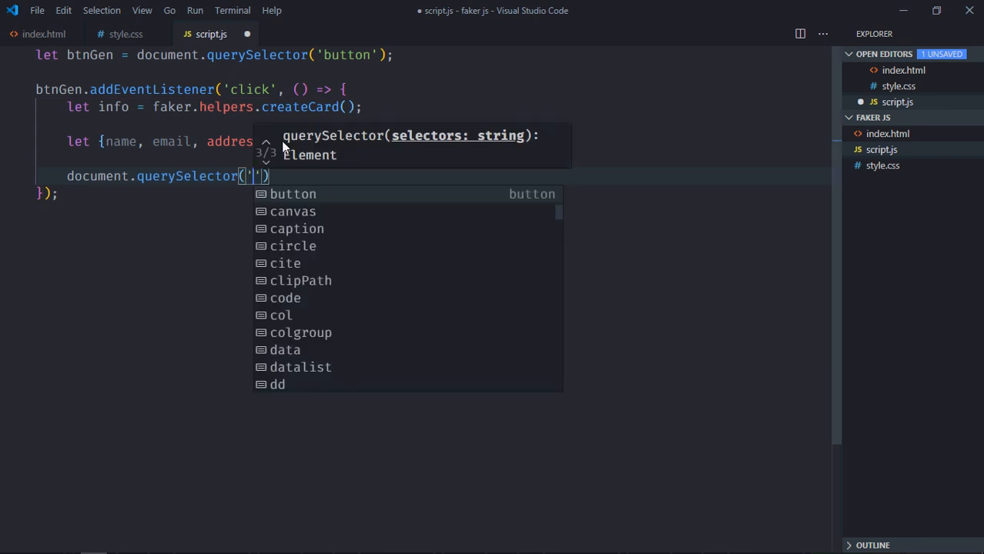
Step: Add querySelector lines assigning the random name and email to the #name and #email inputs
text(#m)
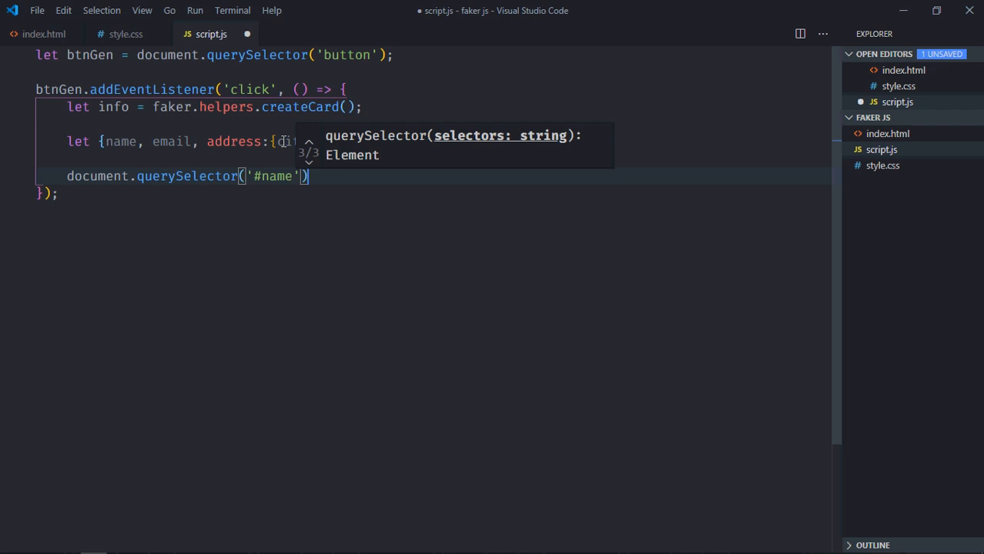
text(.value)
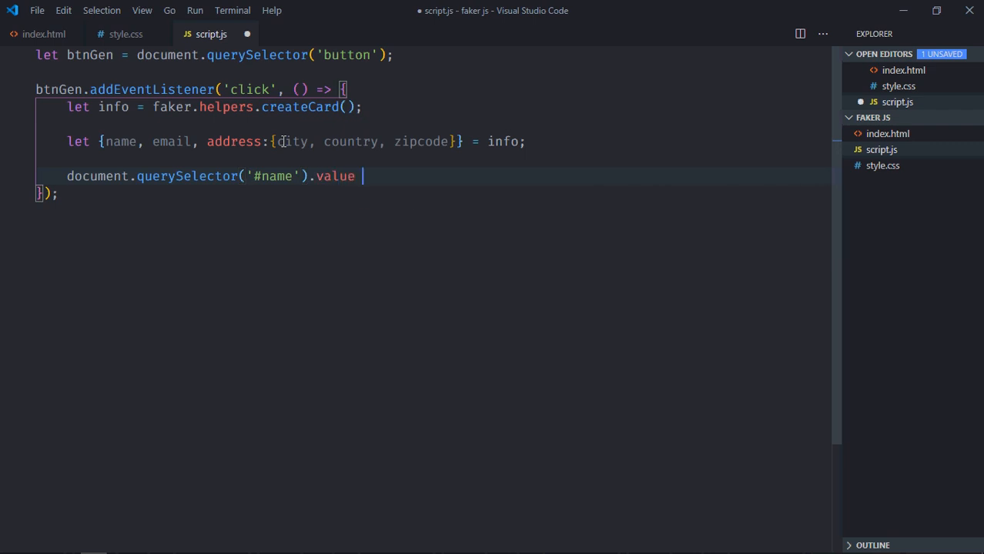
text(= name;)
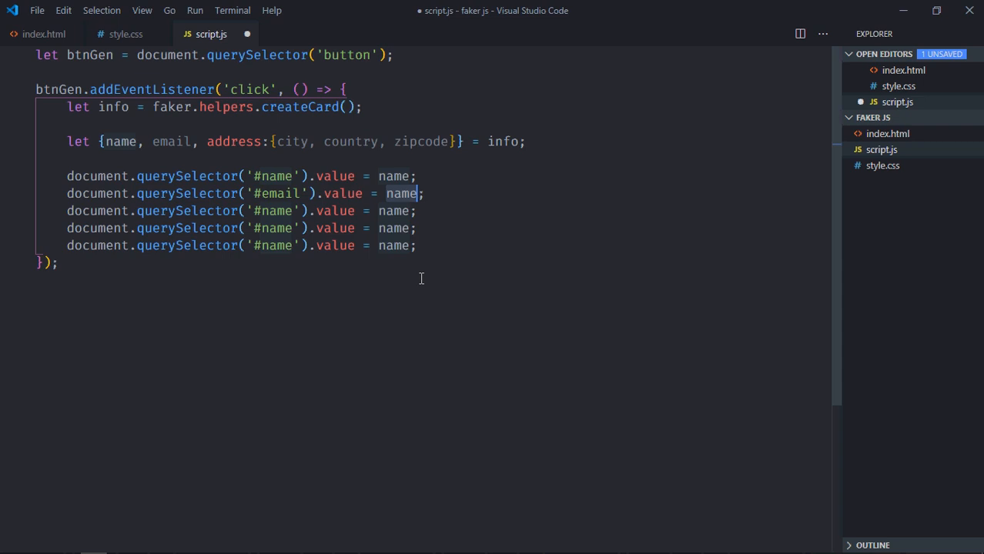
text(email)
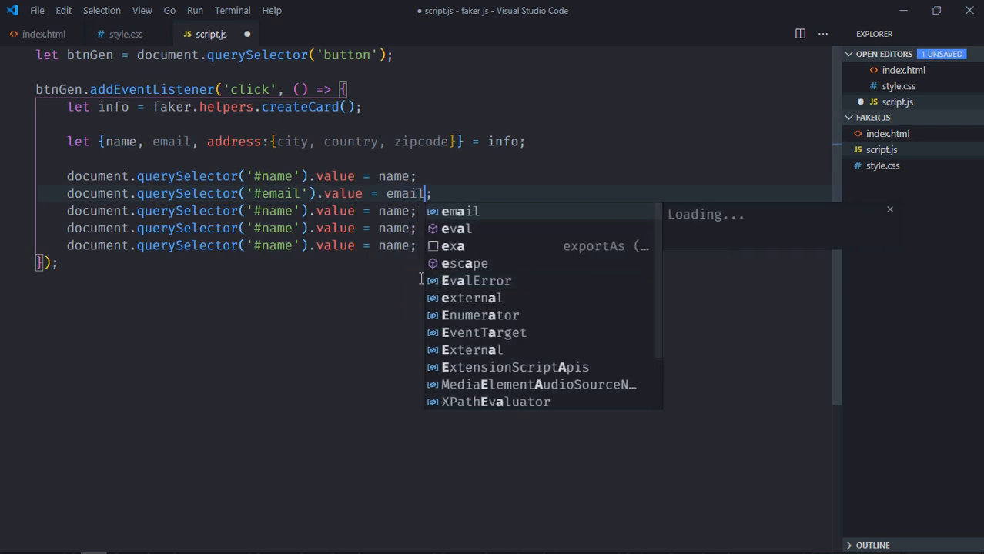
key(Escape)
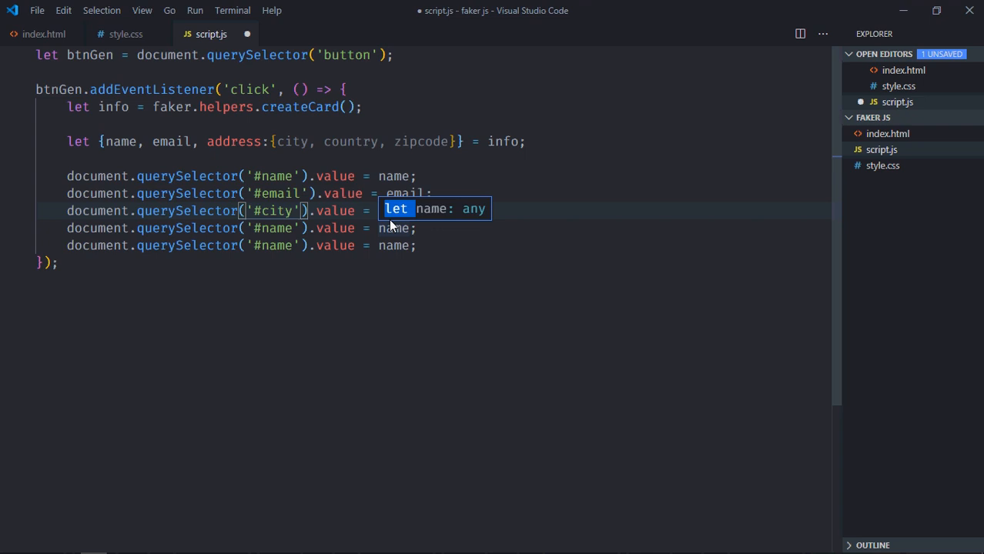
Step: Add querySelector lines assigning city, zipcode and country to their matching inputs
text(city)
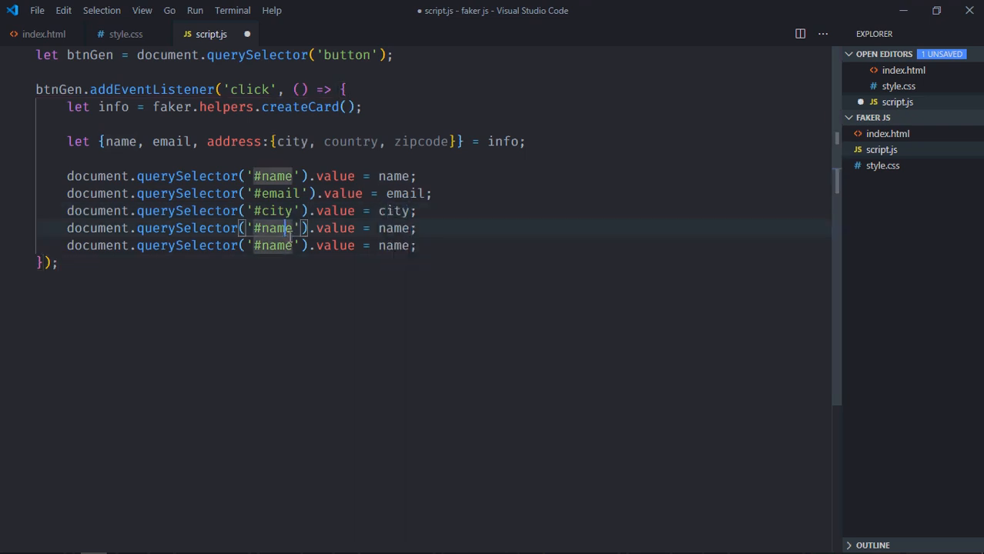
text(zipcod)
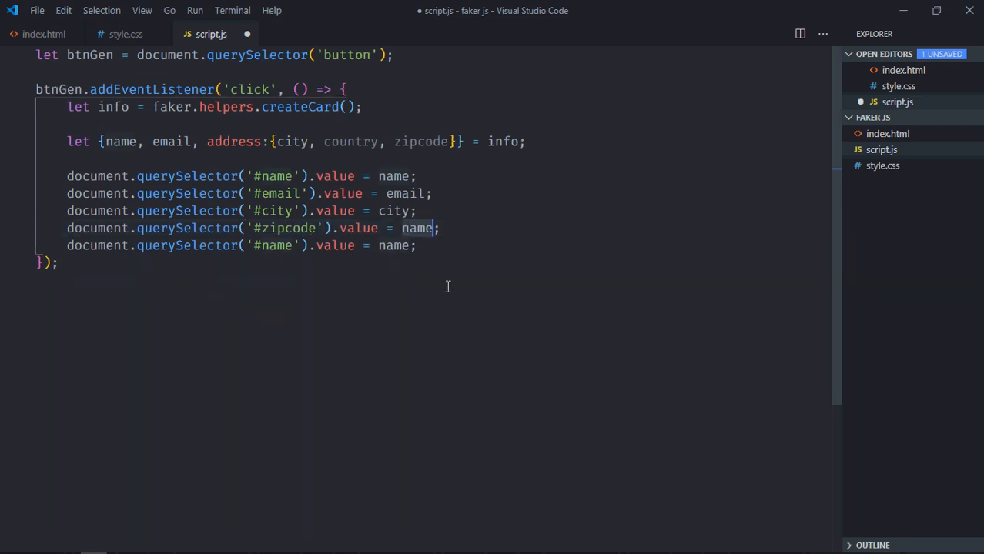
text(zipcode)
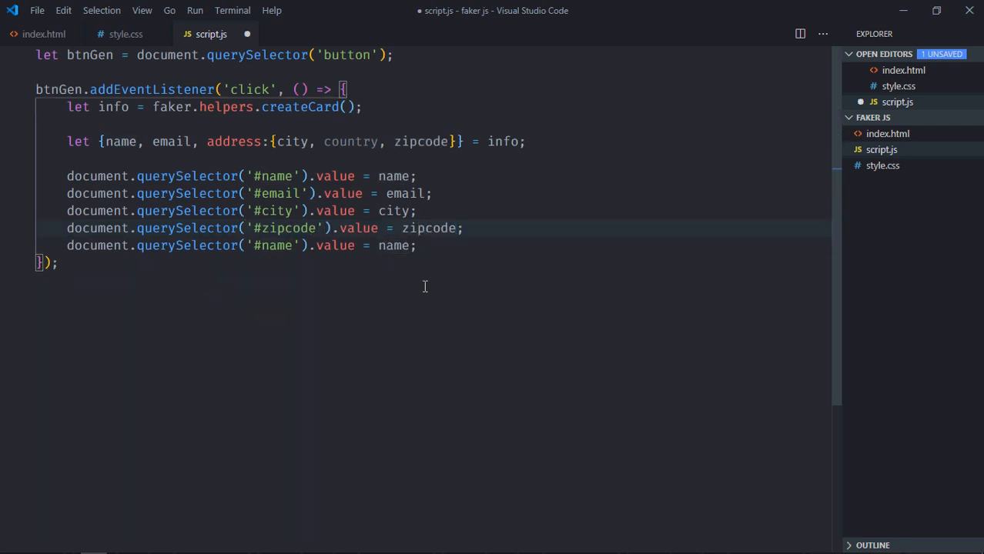
text(country)
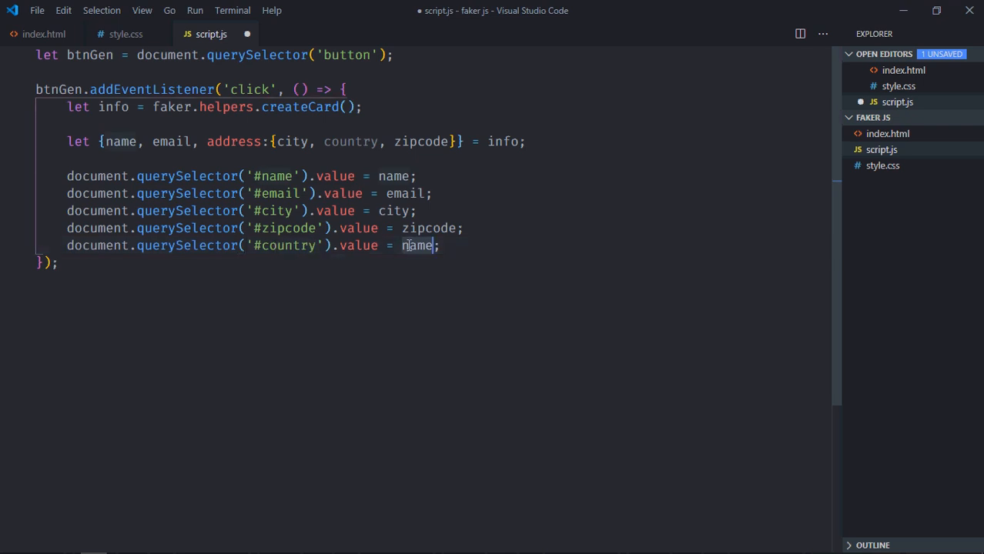
text(c)
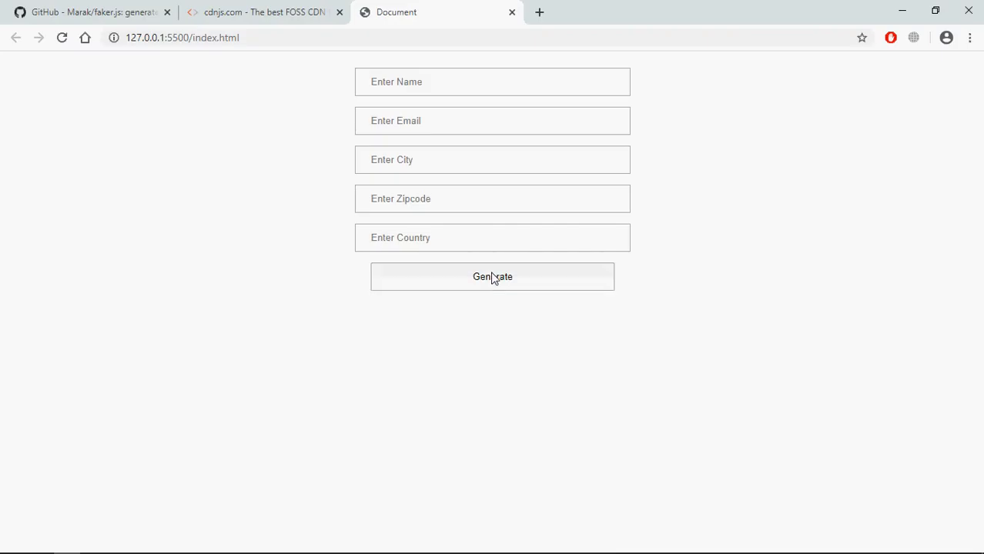
Step: Generate random name, email, city, zipcode and country values three times in the Chrome form
click(493, 277)
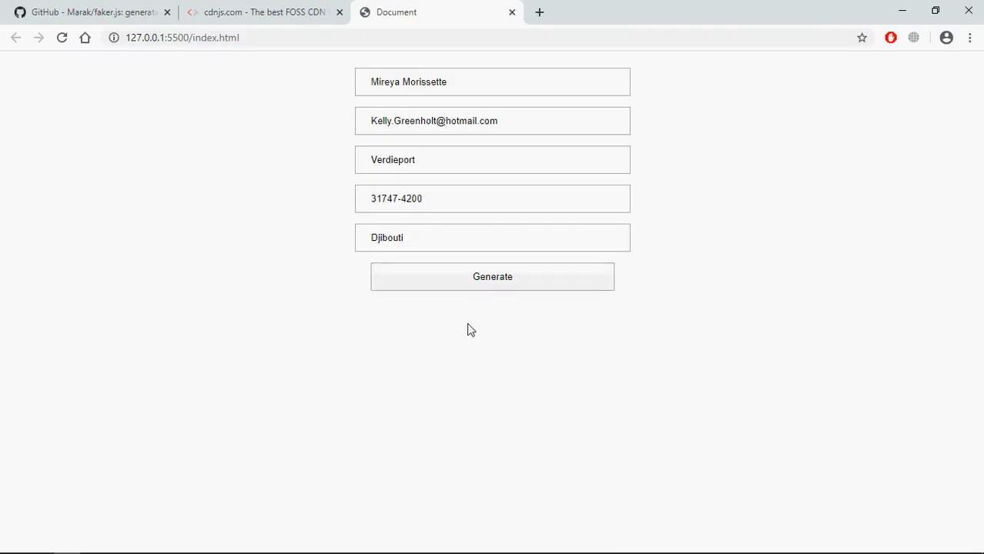
mouse_move(590, 400)
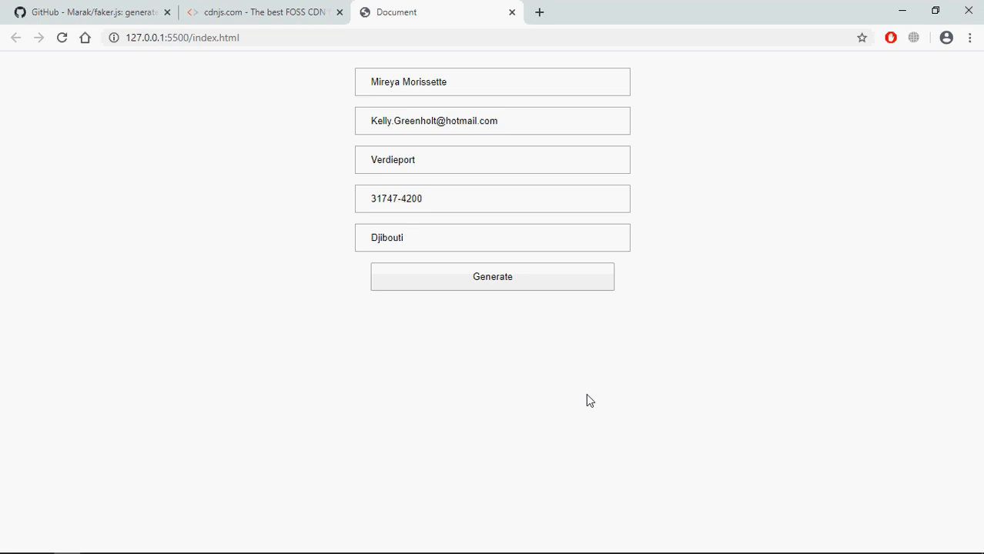
click(493, 277)
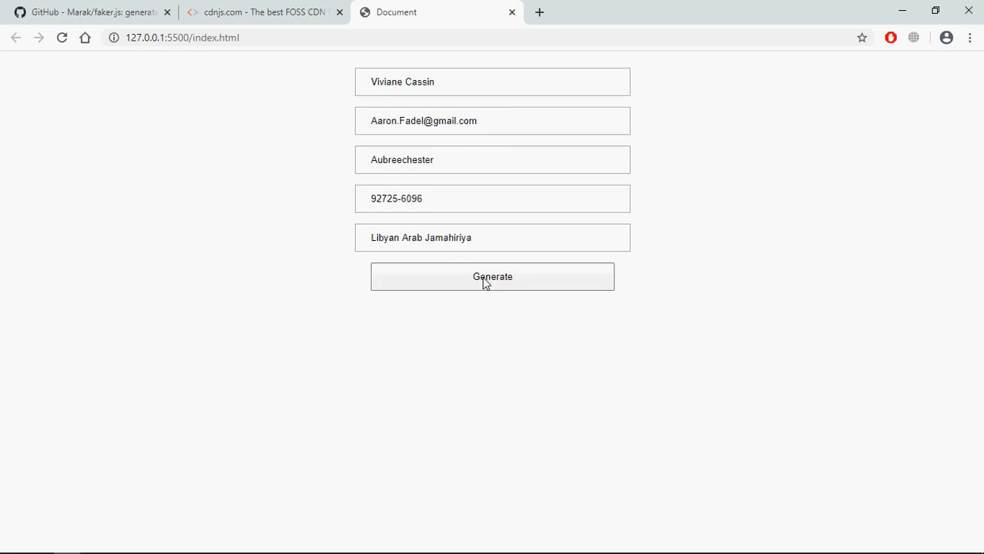
click(493, 277)
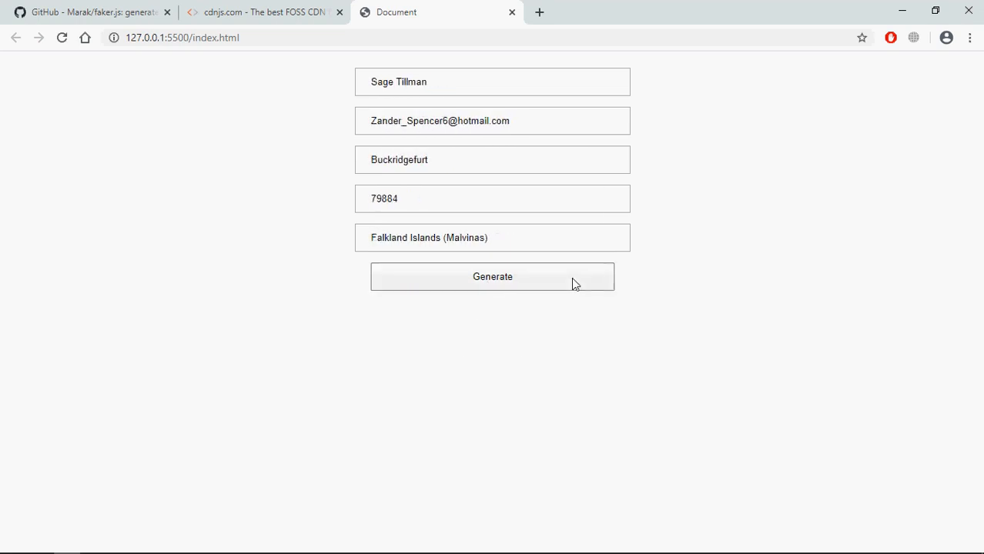
mouse_move(548, 348)
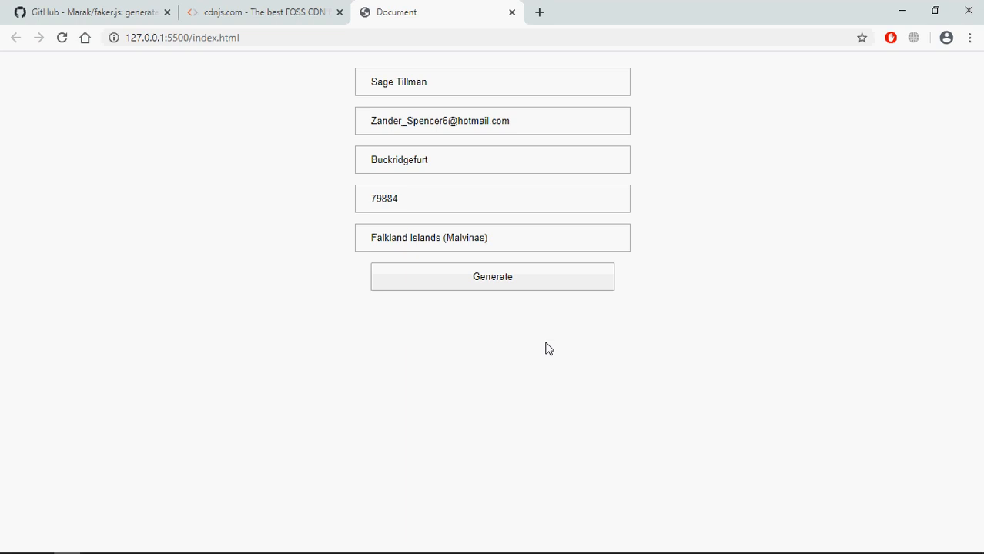